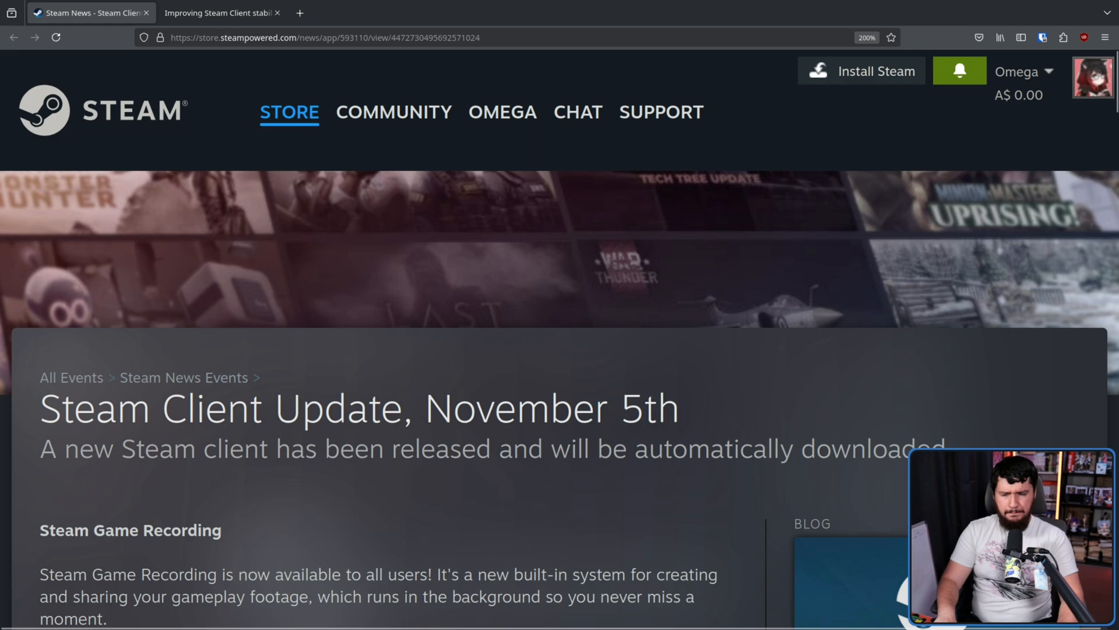
From the Typepad Steam article, open RachelByTheBay's 'Don't setenv in multi-threaded code on glibc' post
click(219, 13)
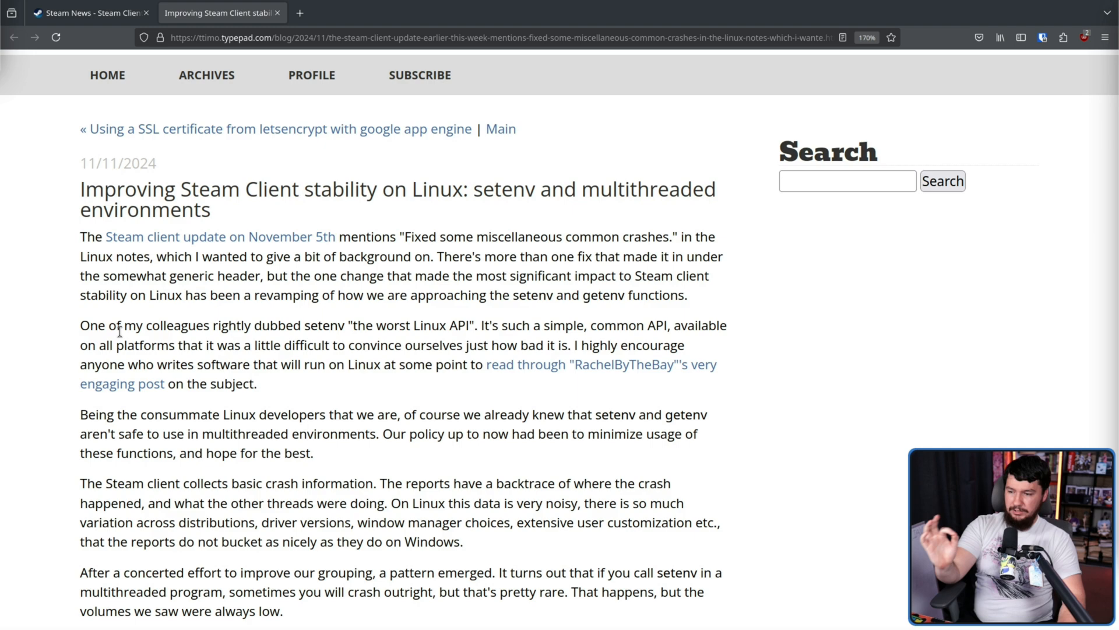
mouse_move(285, 317)
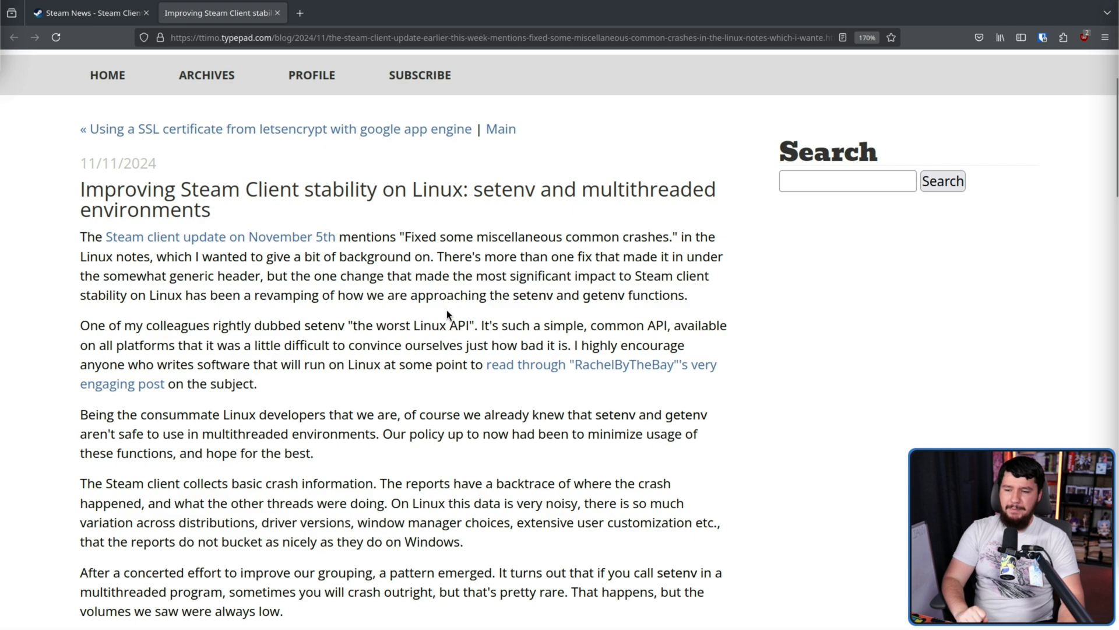
mouse_move(588, 330)
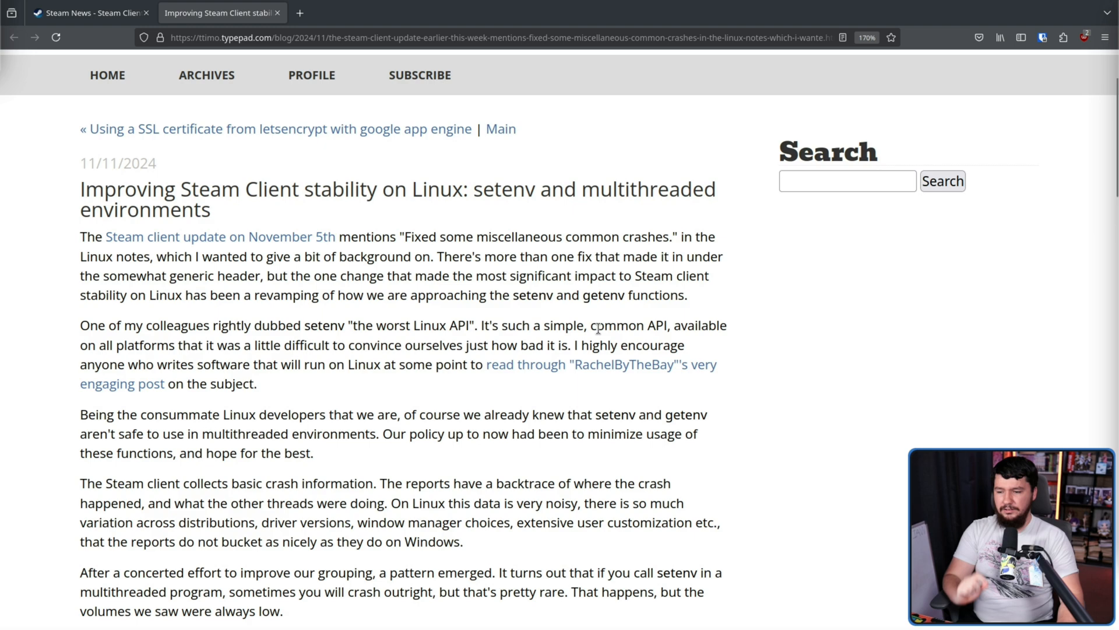
mouse_move(706, 371)
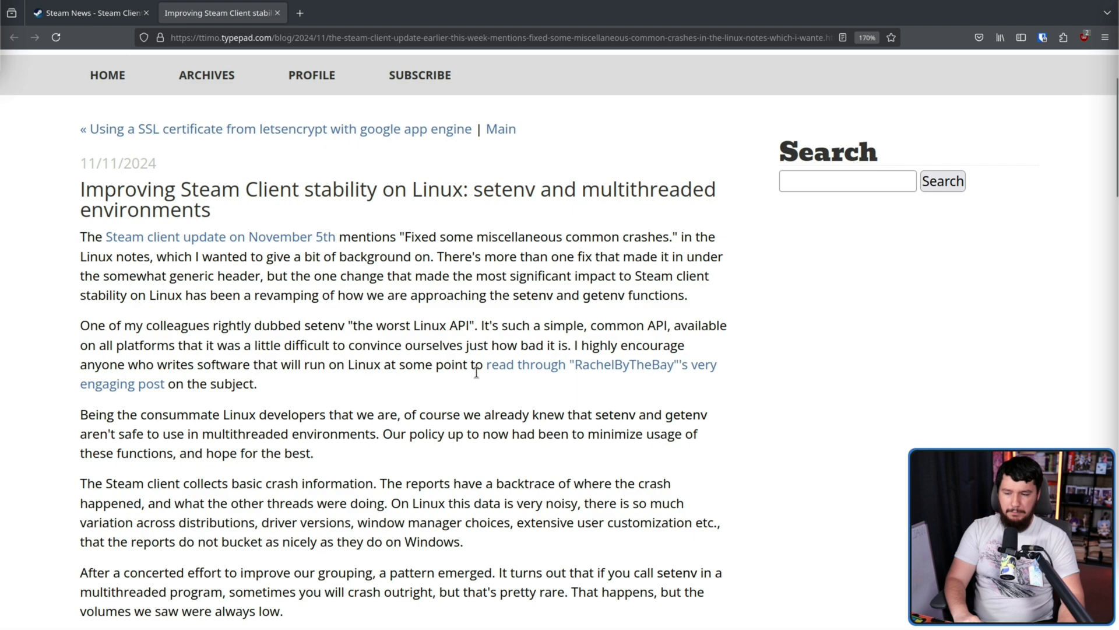
click(600, 363)
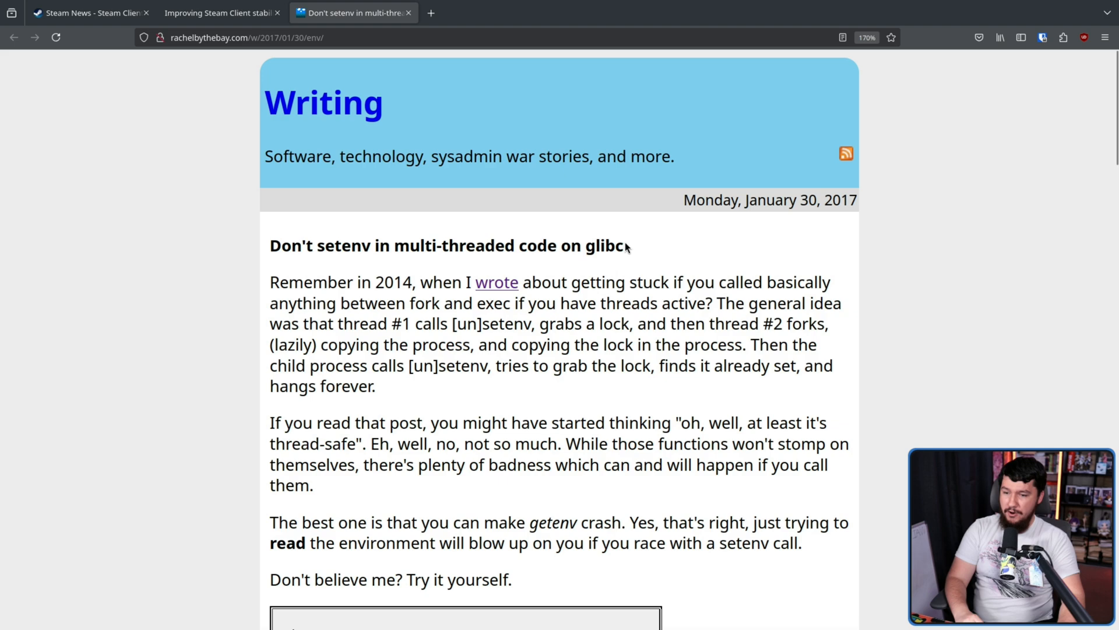
Highlight the setenv post's title, then scroll down to the mtenv.c example code
drag(306, 244, 622, 245)
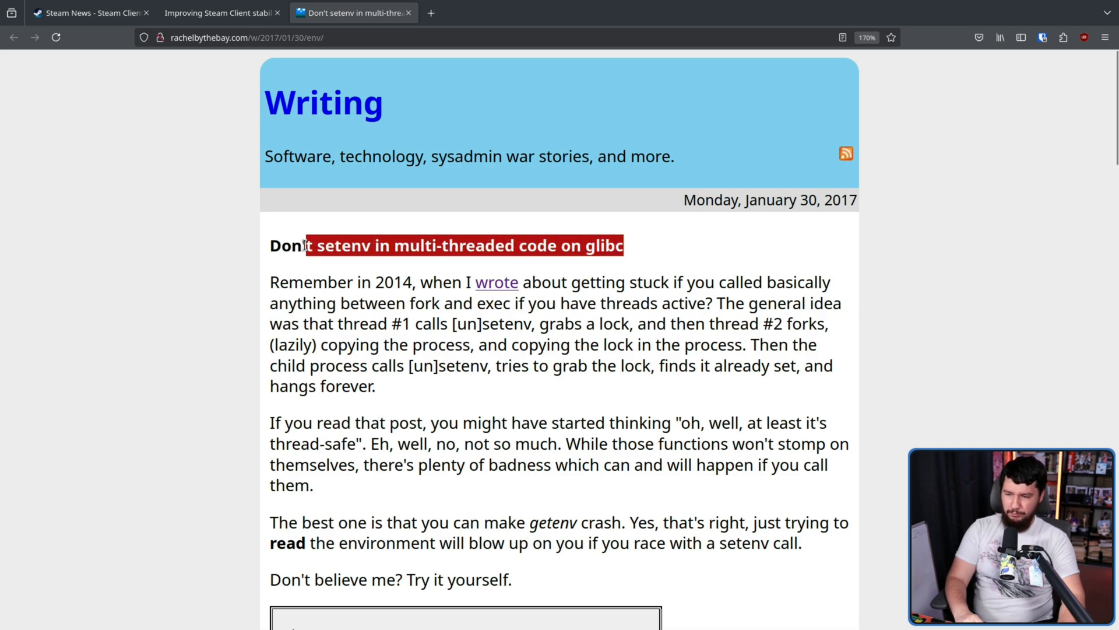
click(413, 287)
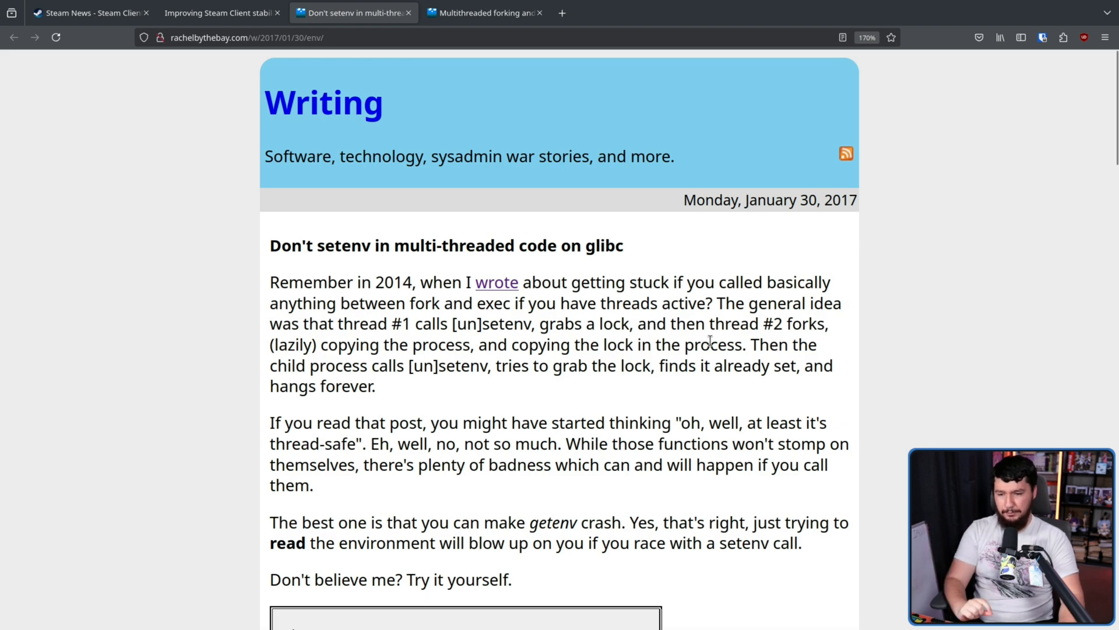
mouse_move(816, 337)
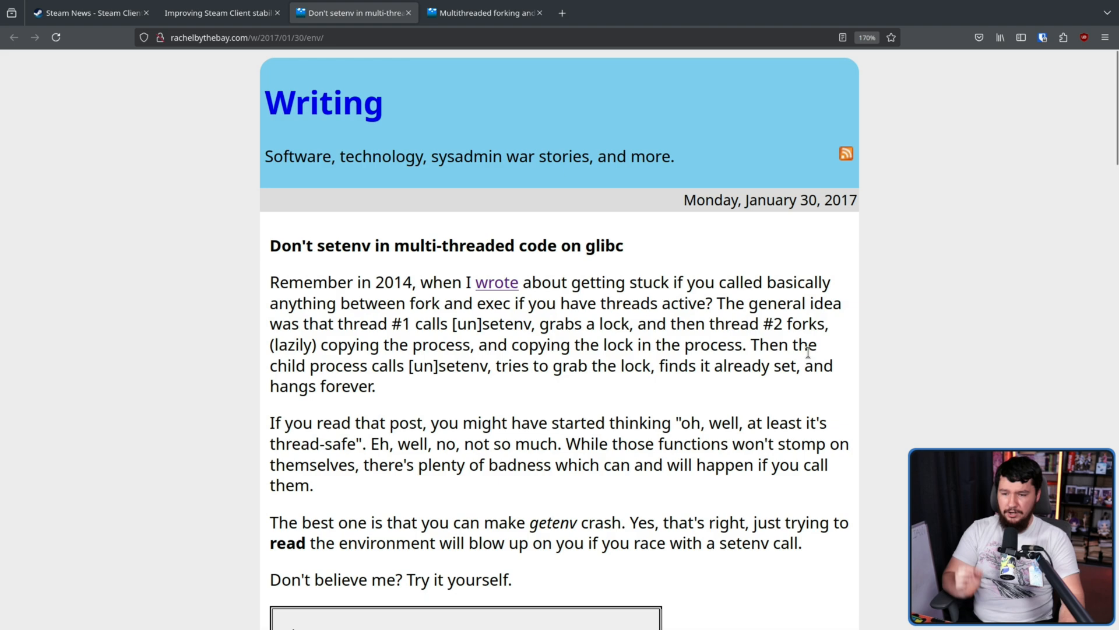
mouse_move(691, 368)
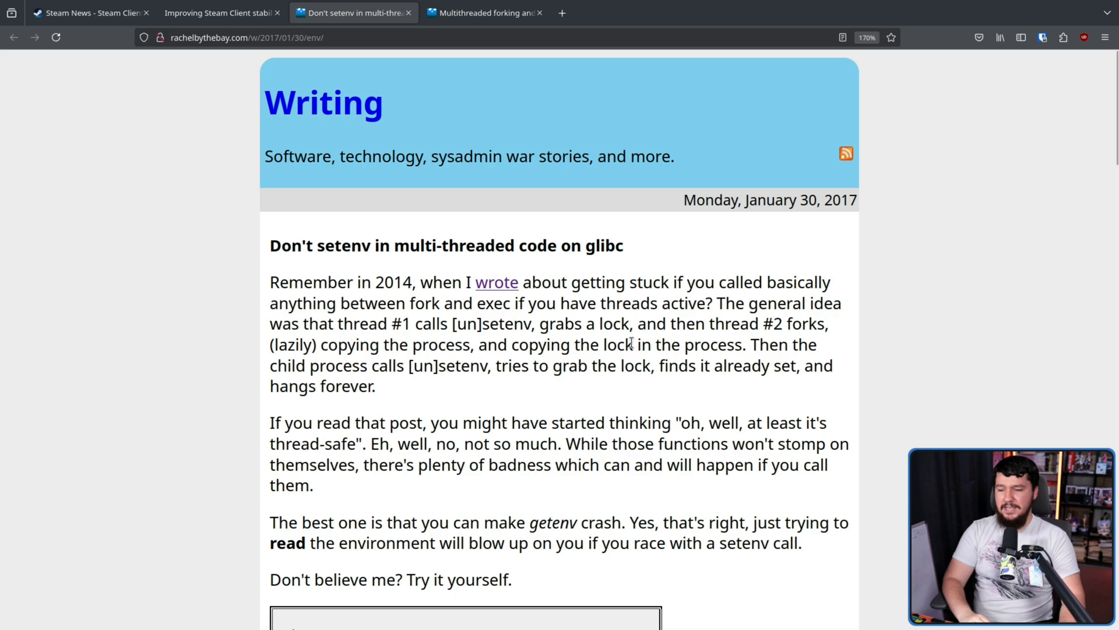
scroll(down, 3)
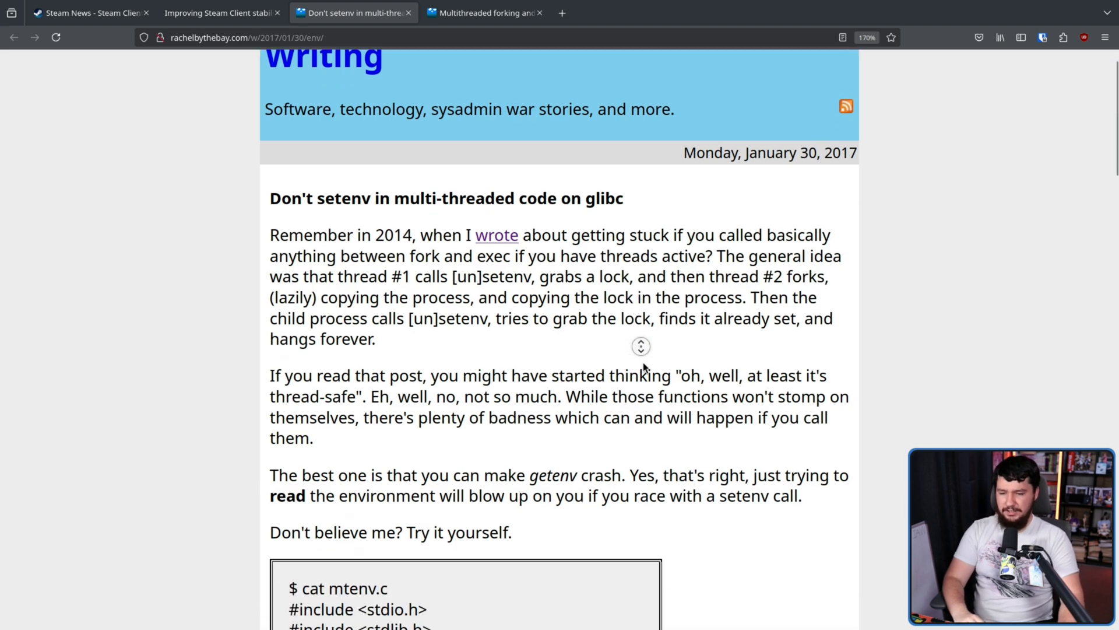
scroll(down, 3)
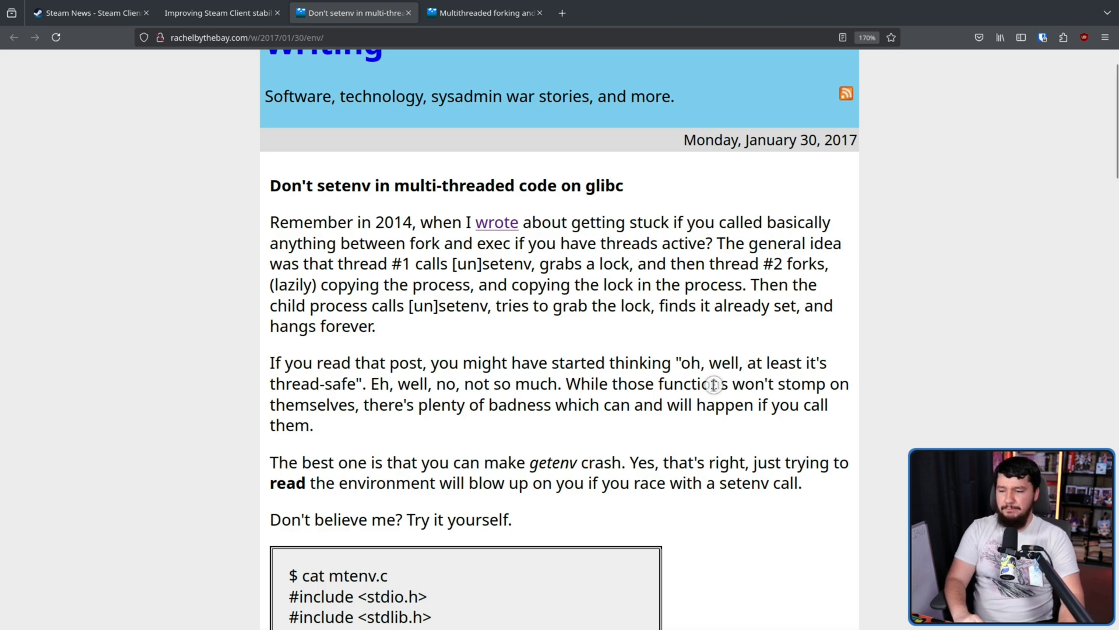
scroll(down, 3)
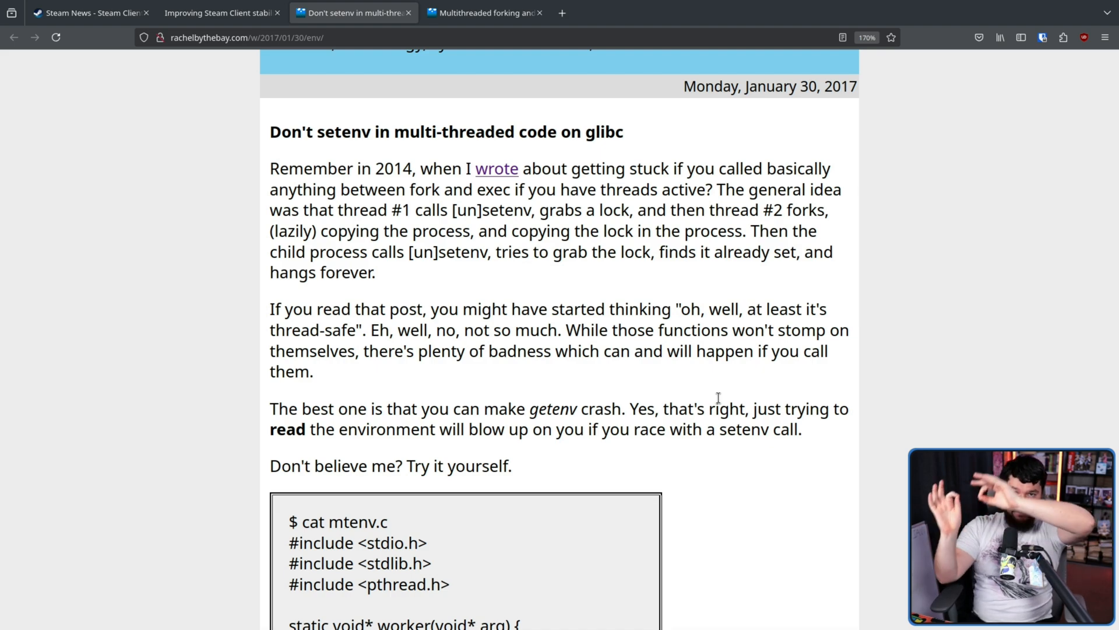
scroll(down, 3)
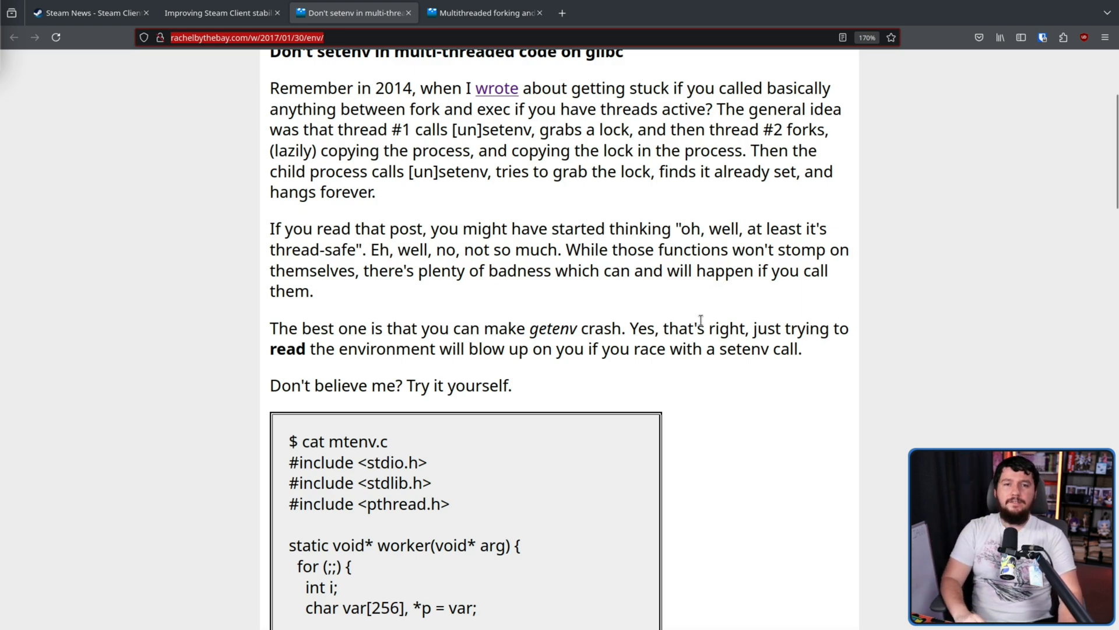
scroll(down, 3)
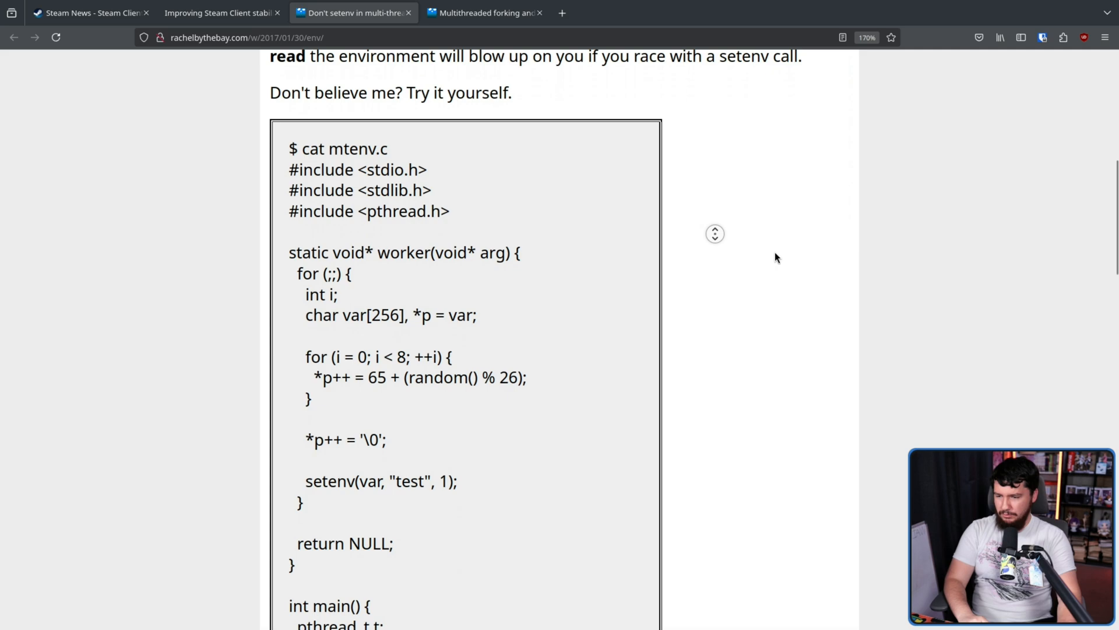
scroll(down, 3)
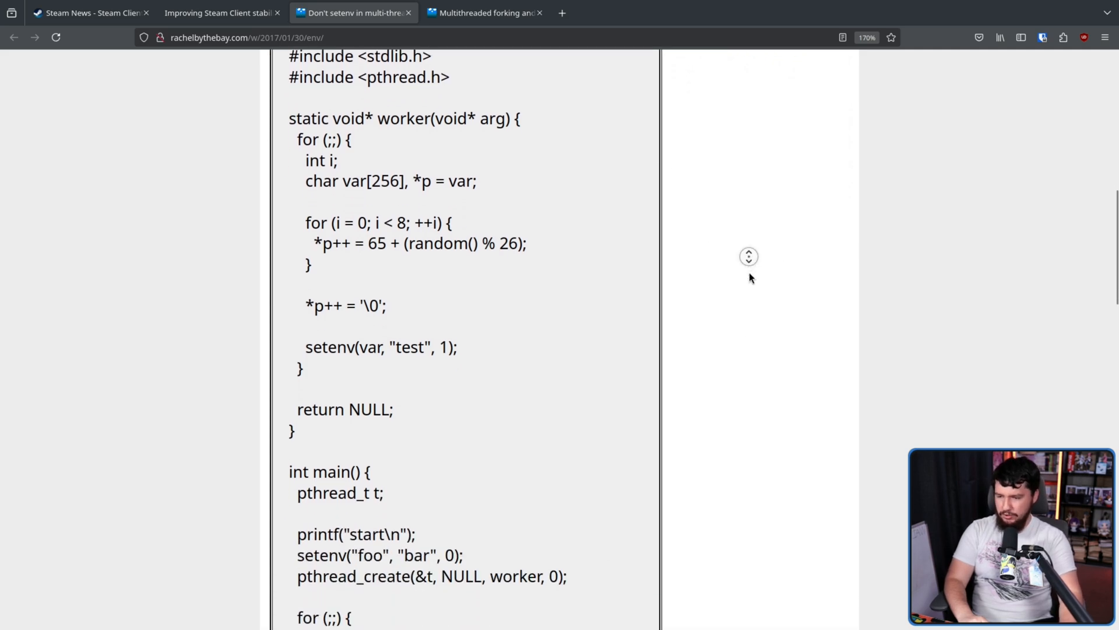
scroll(down, 3)
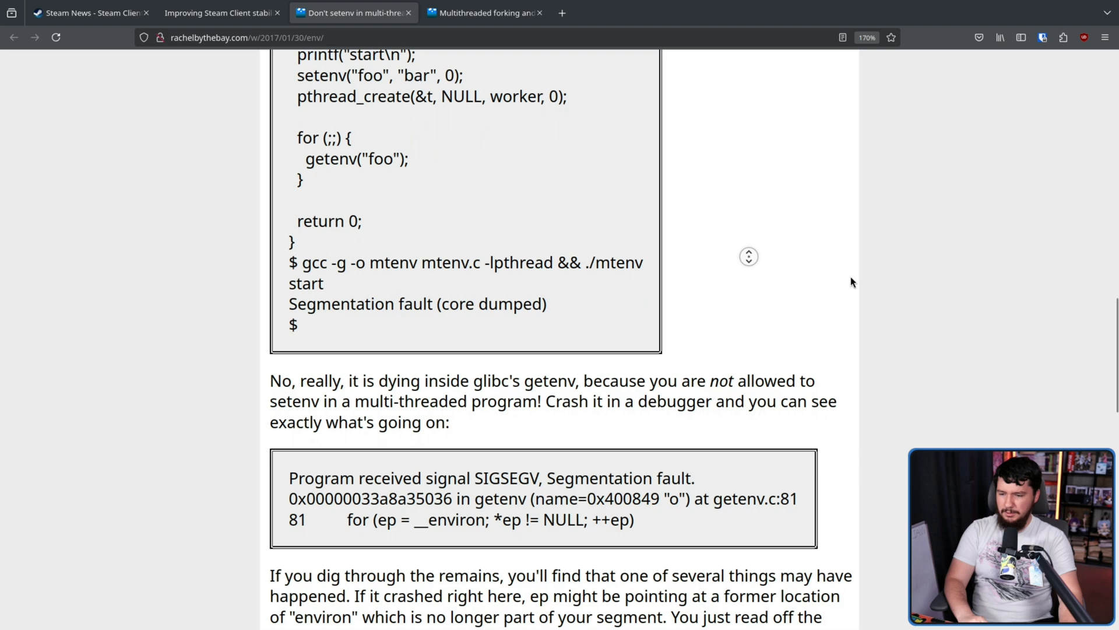
scroll(down, 3)
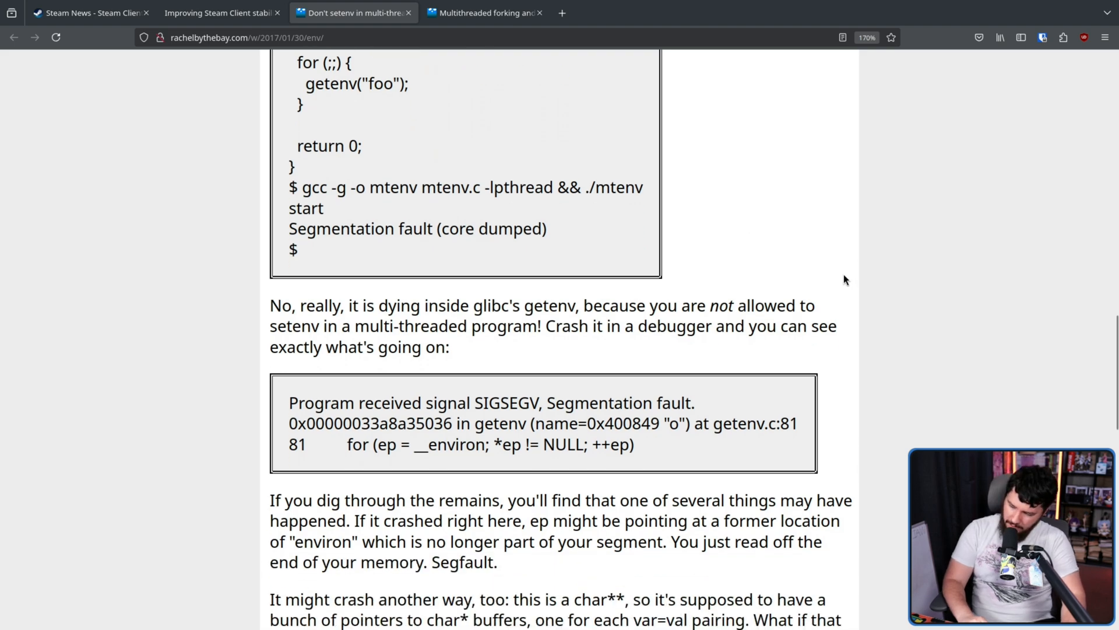
scroll(down, 3)
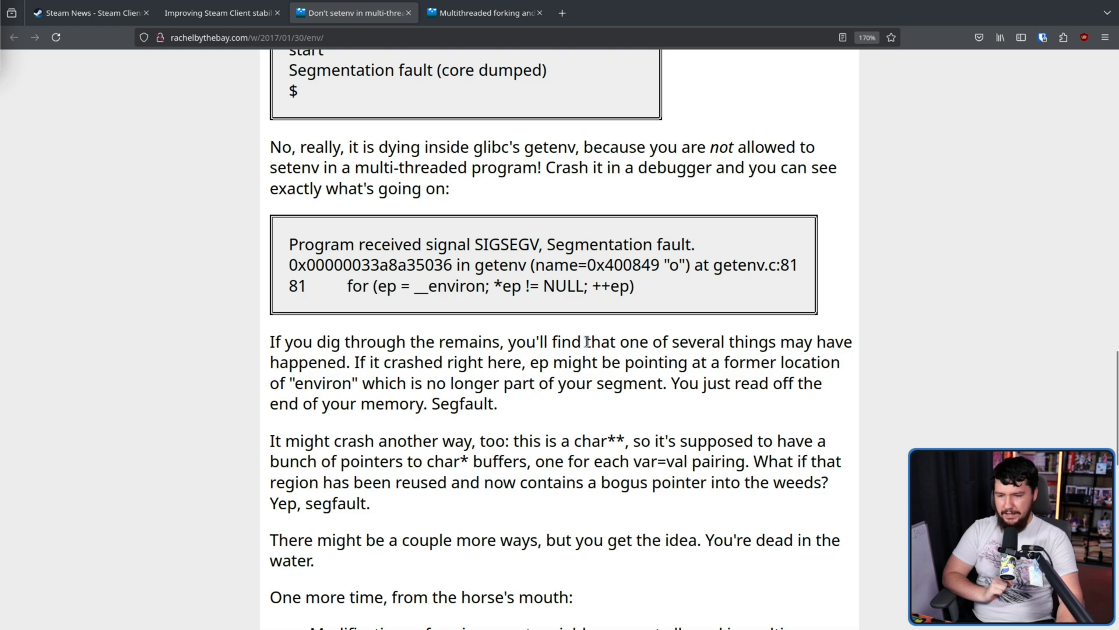
drag(373, 285, 484, 286)
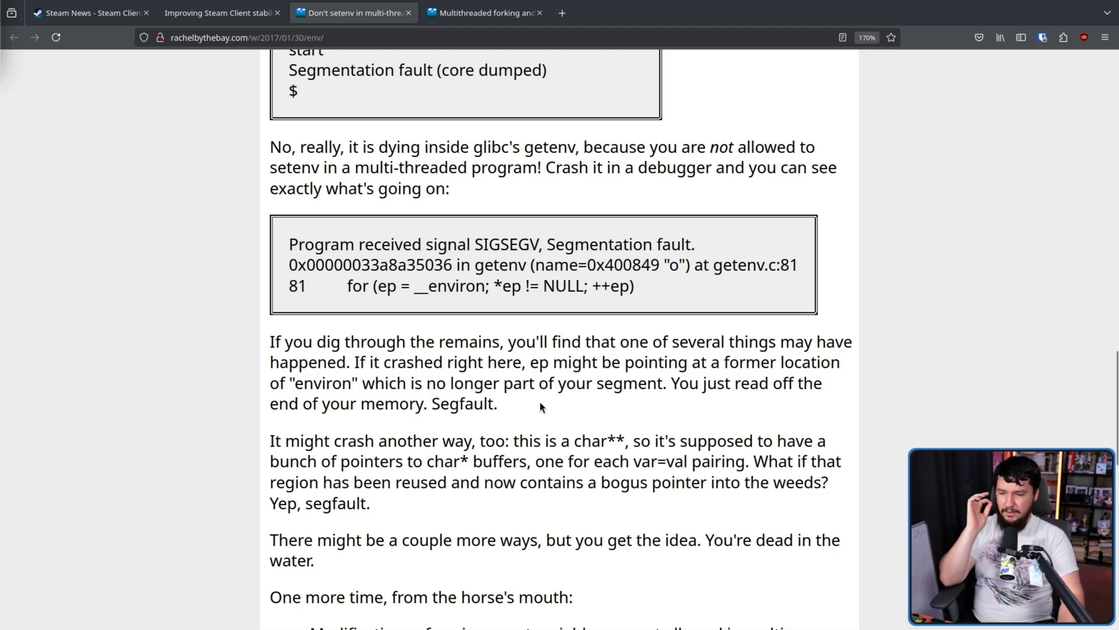
mouse_move(804, 429)
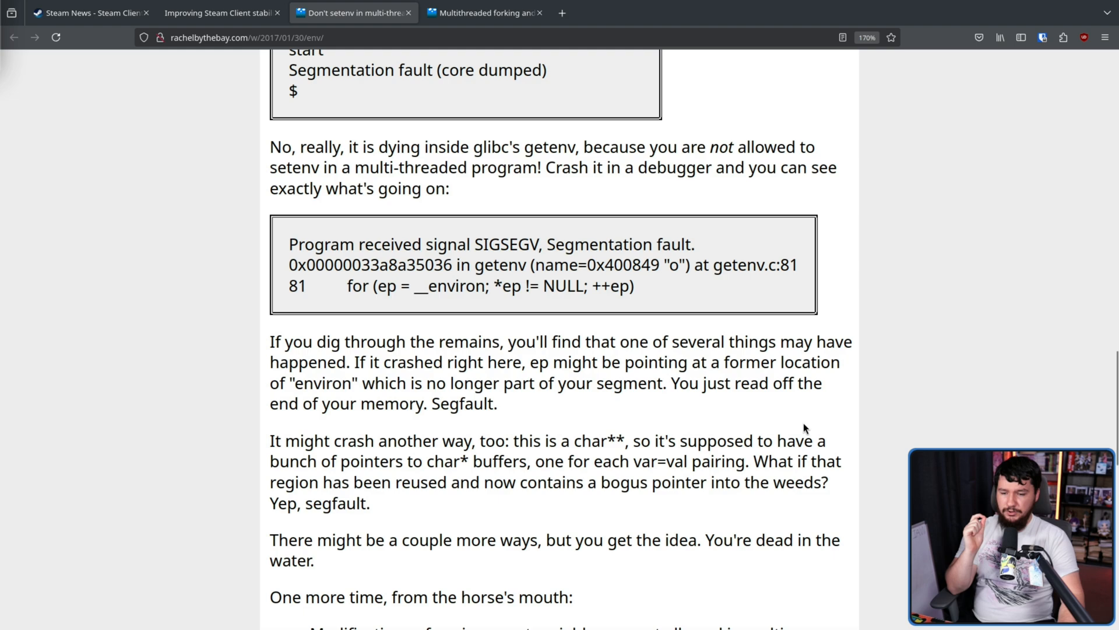
mouse_move(567, 423)
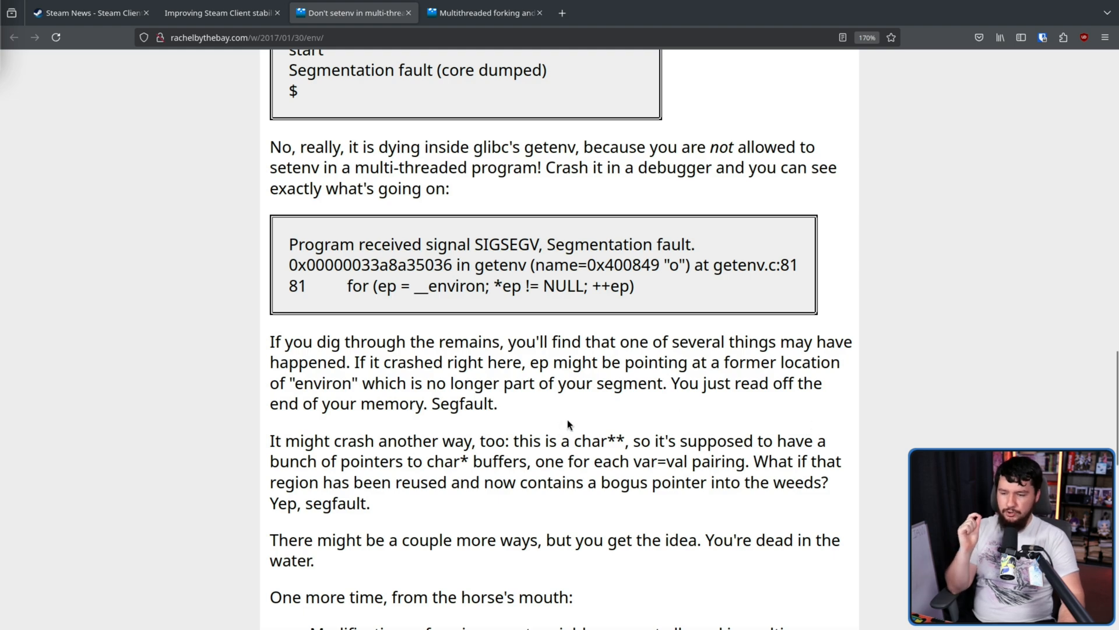
mouse_move(635, 460)
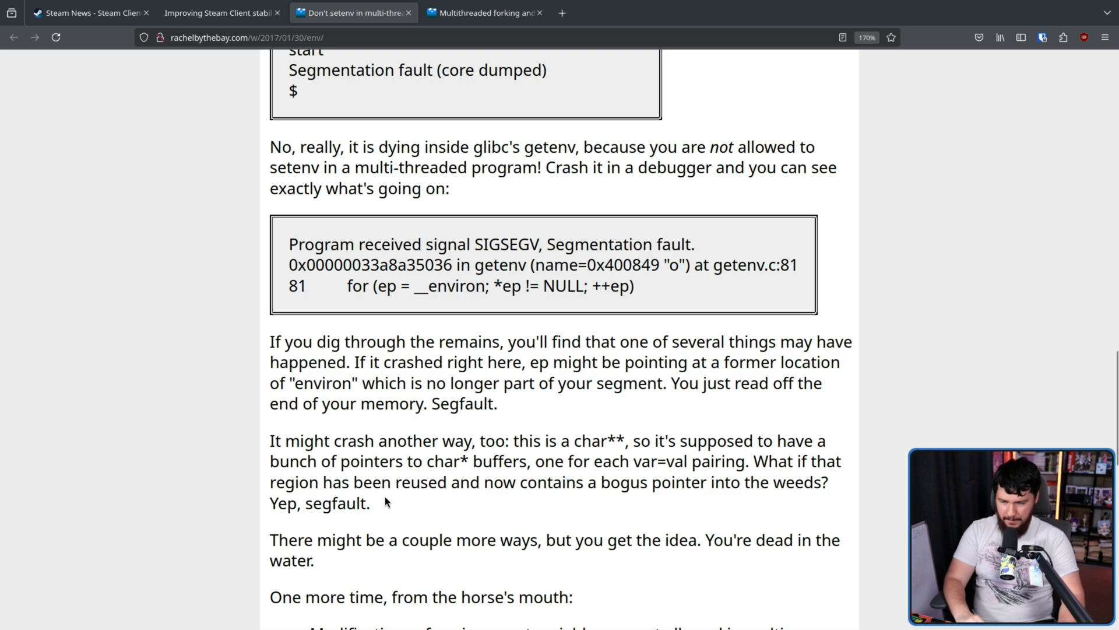
scroll(down, 3)
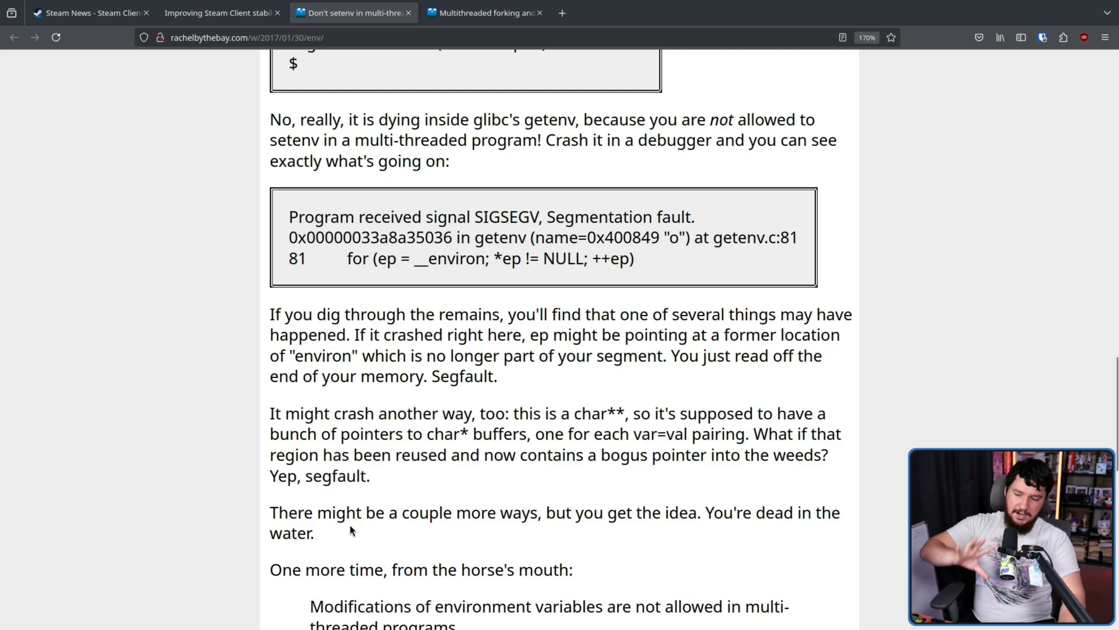
mouse_move(671, 477)
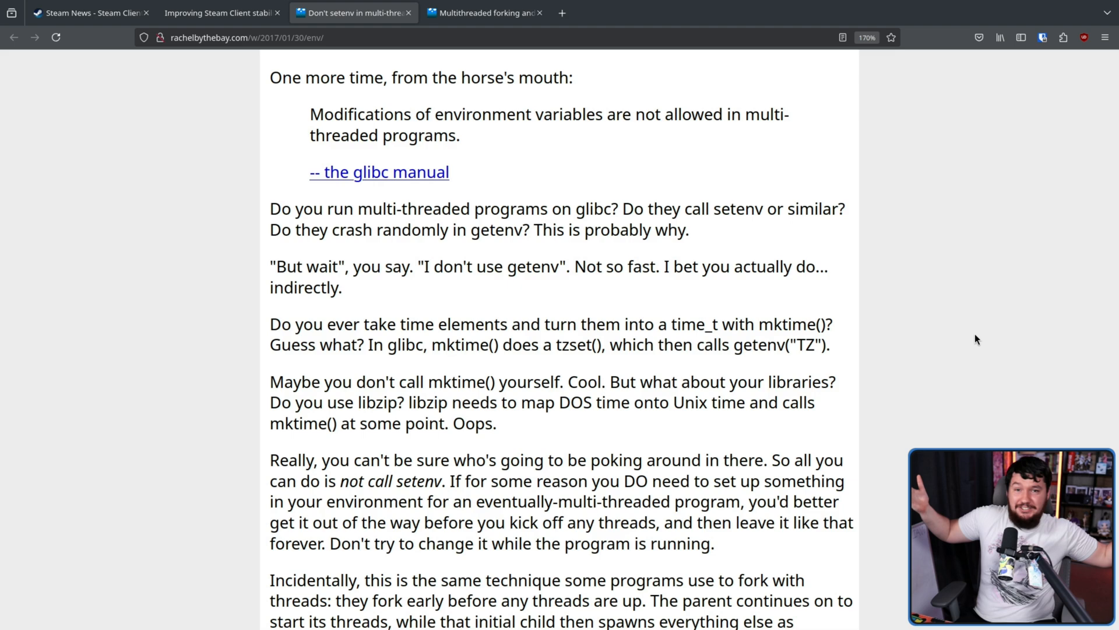
scroll(down, 3)
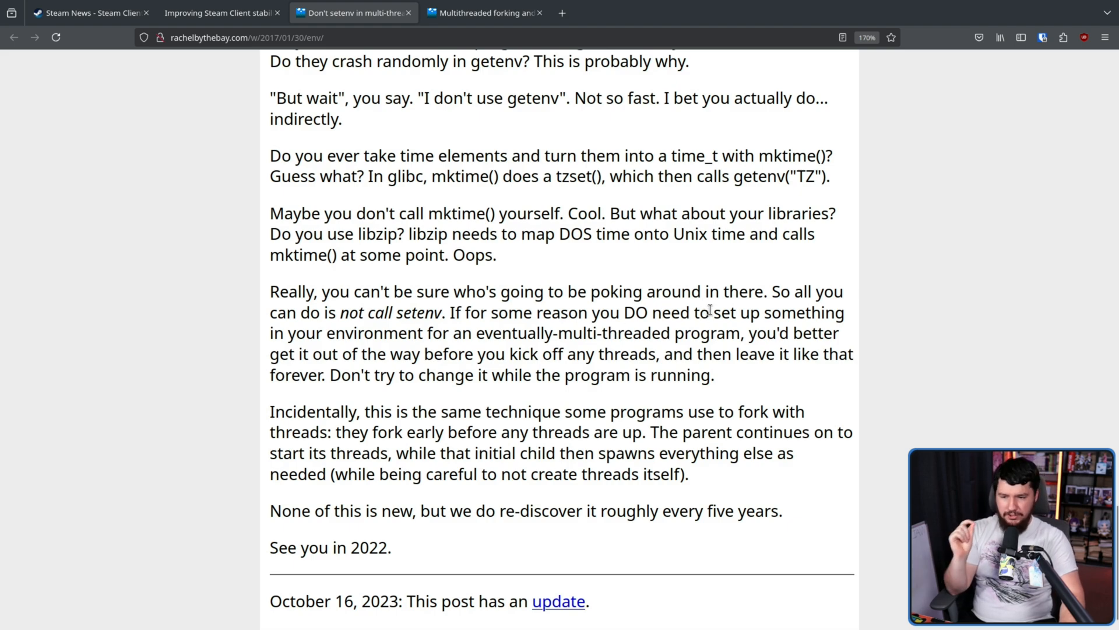
mouse_move(889, 334)
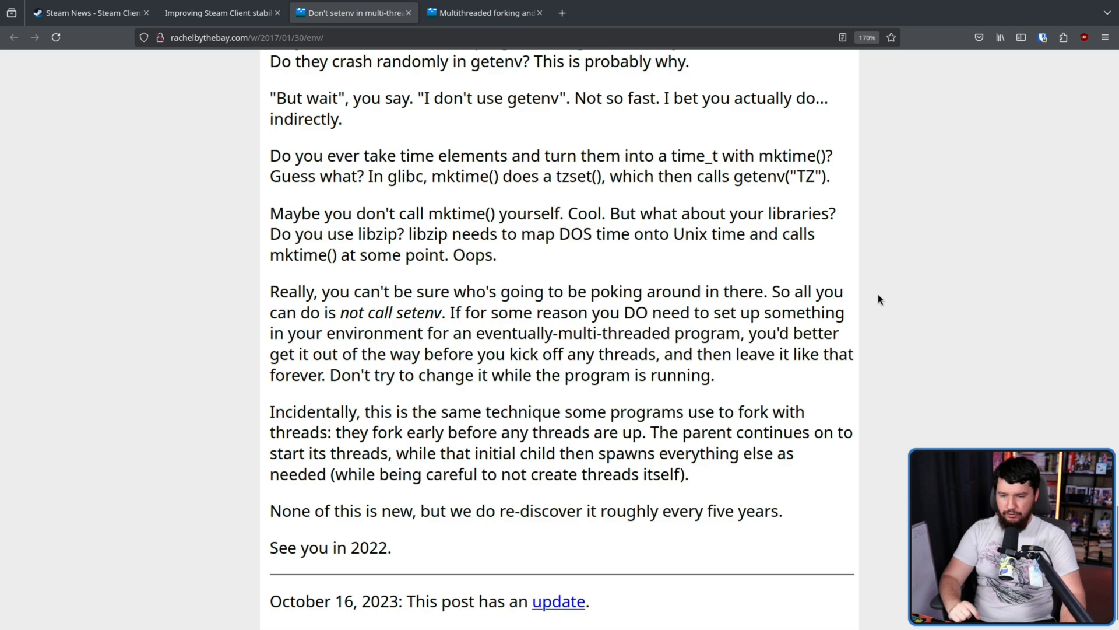
mouse_move(935, 341)
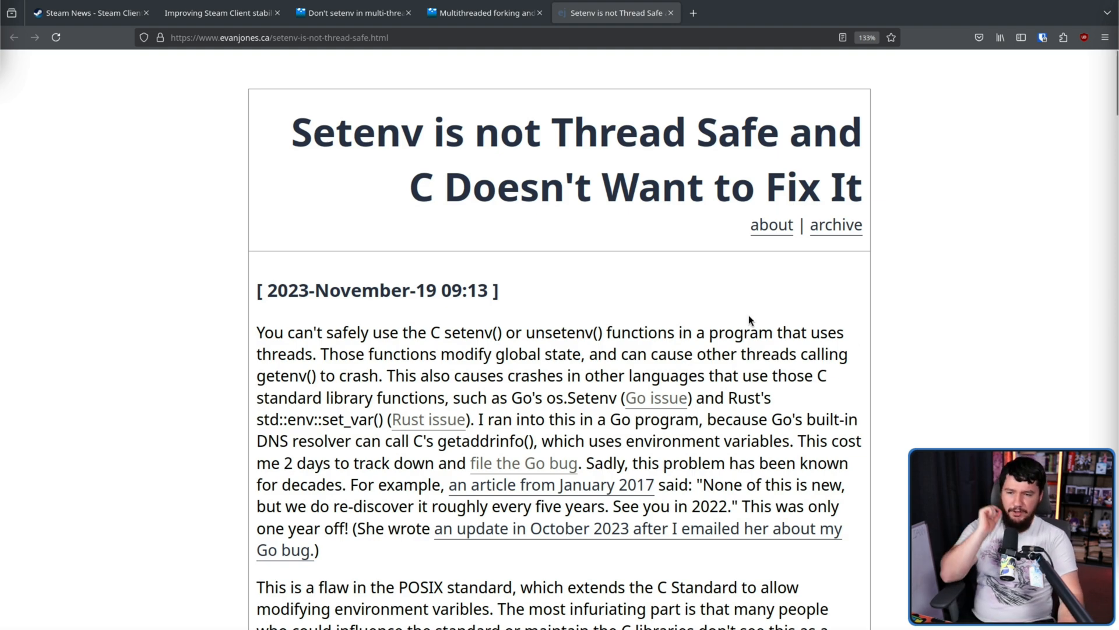
mouse_move(785, 280)
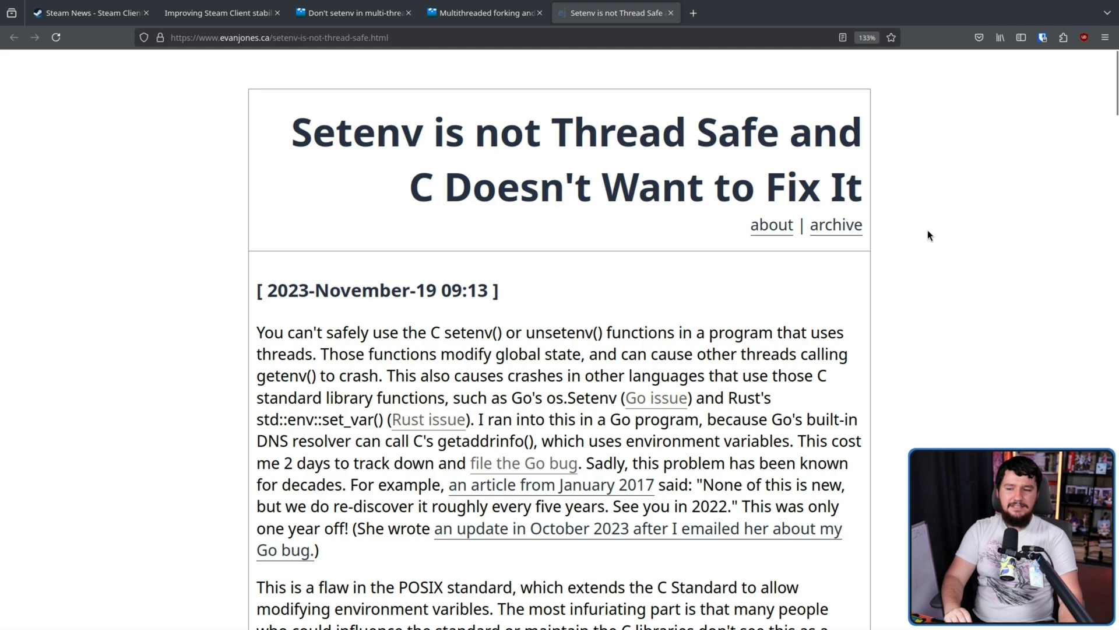
mouse_move(951, 279)
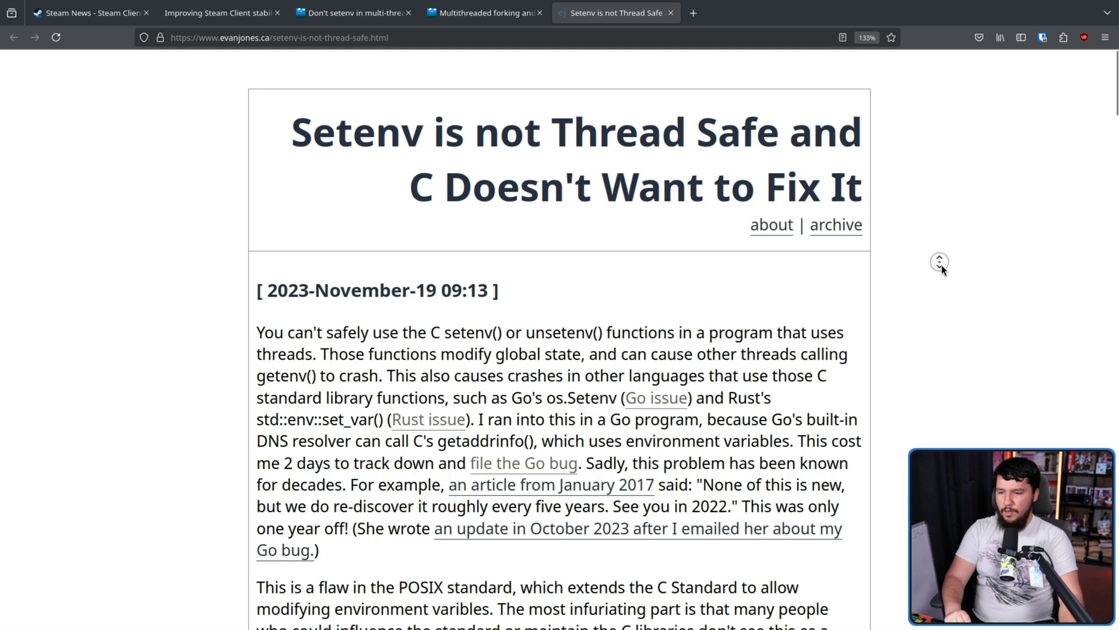
Scroll Evan Jones's 'Setenv is not Thread Safe' post and open the Go issue in a new tab
scroll(down, 3)
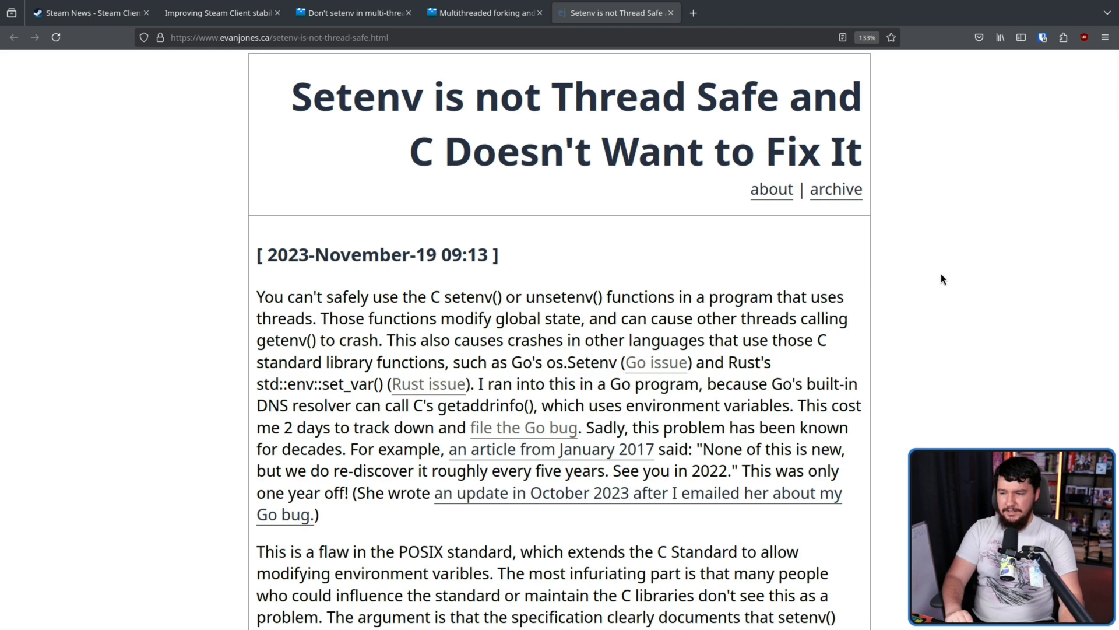
mouse_move(926, 280)
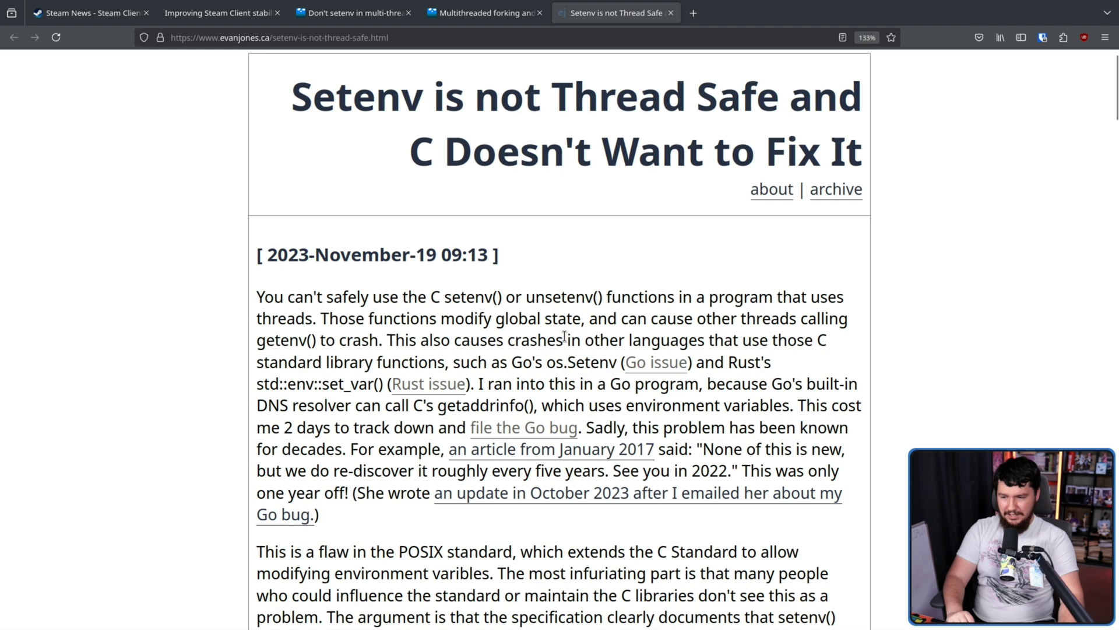
mouse_move(645, 370)
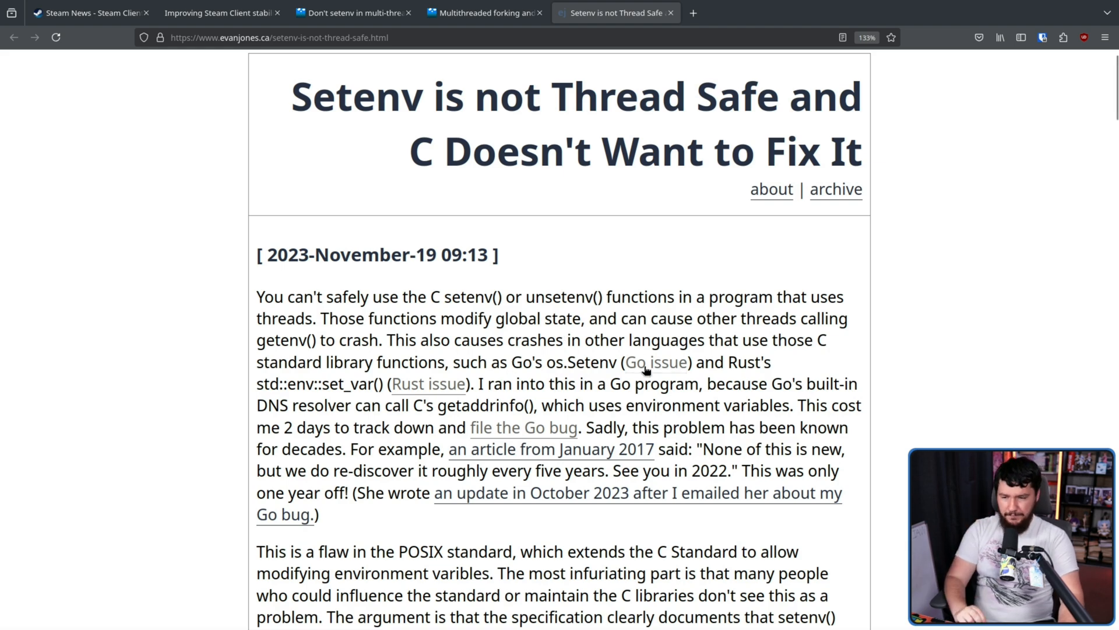
click(655, 362)
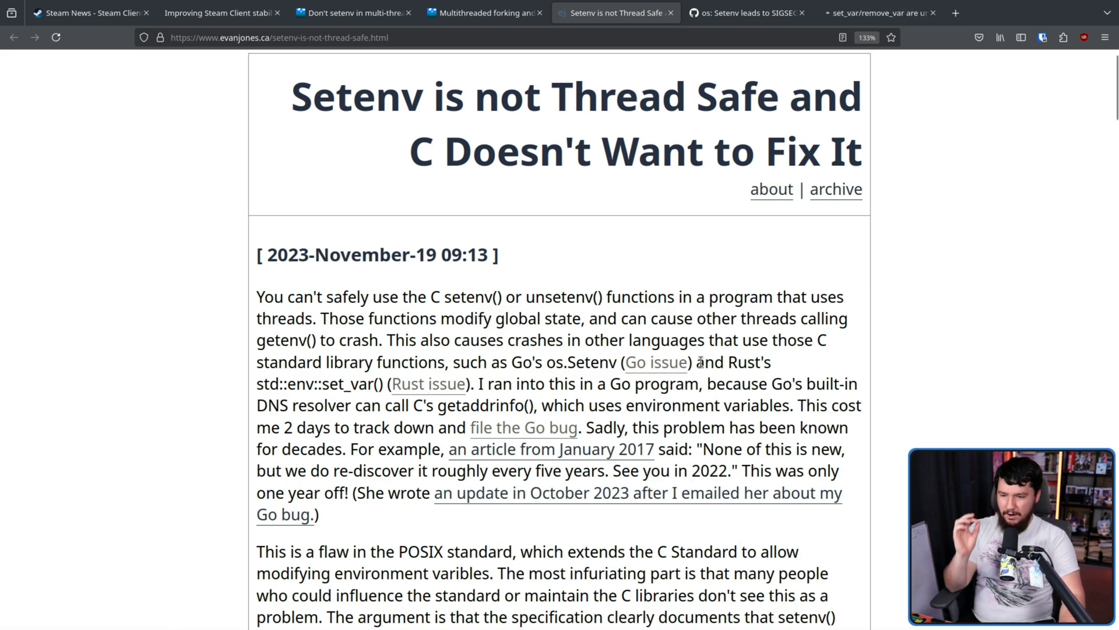
mouse_move(768, 379)
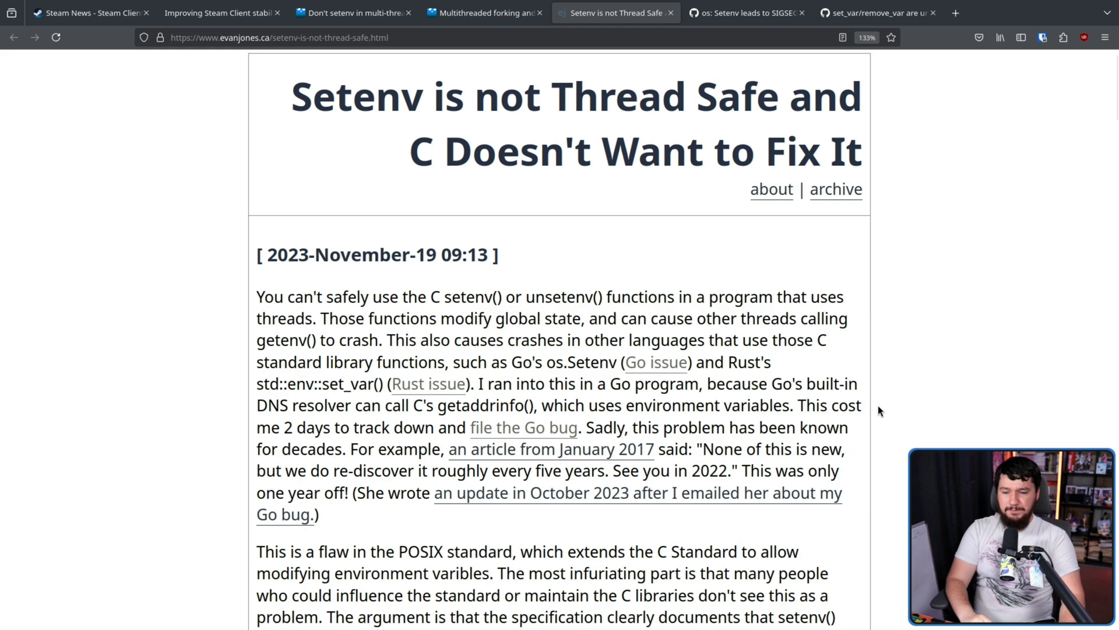
mouse_move(872, 428)
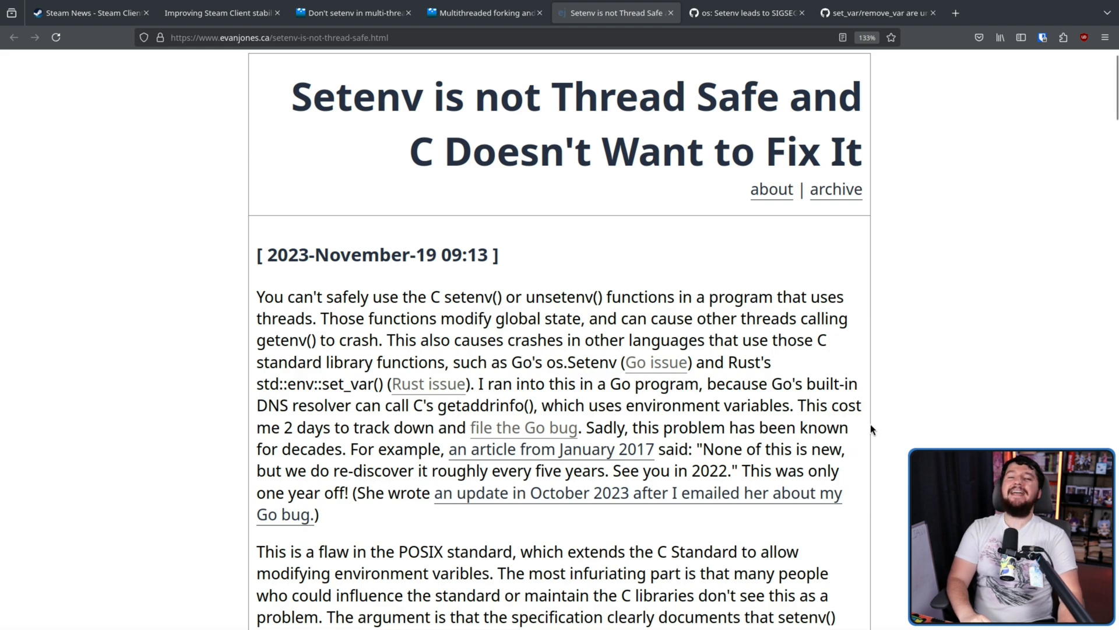
click(744, 13)
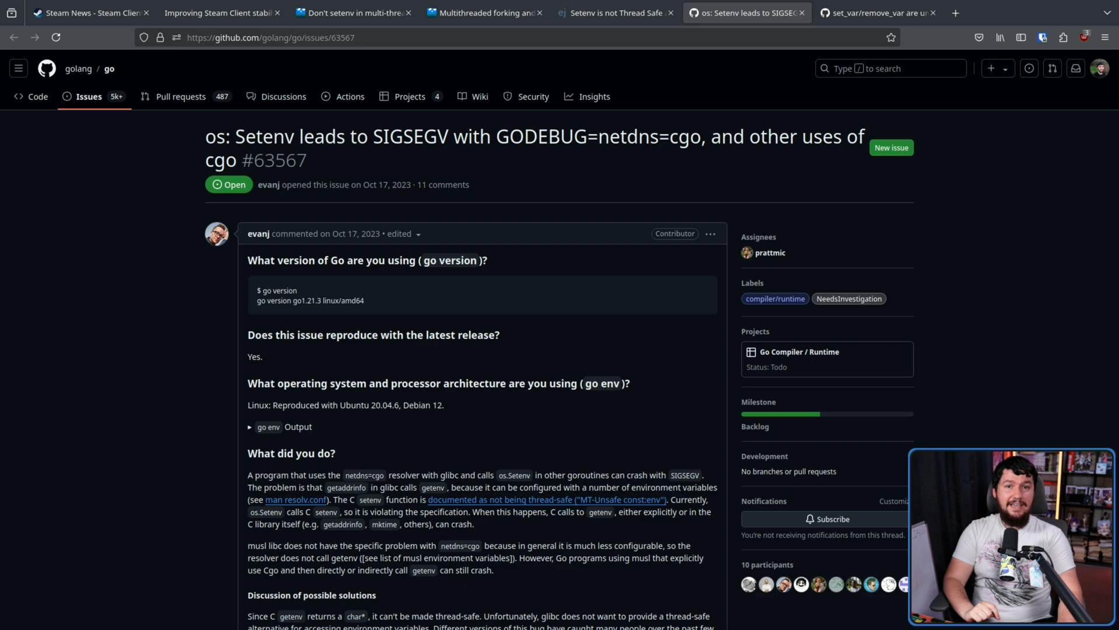
click(877, 13)
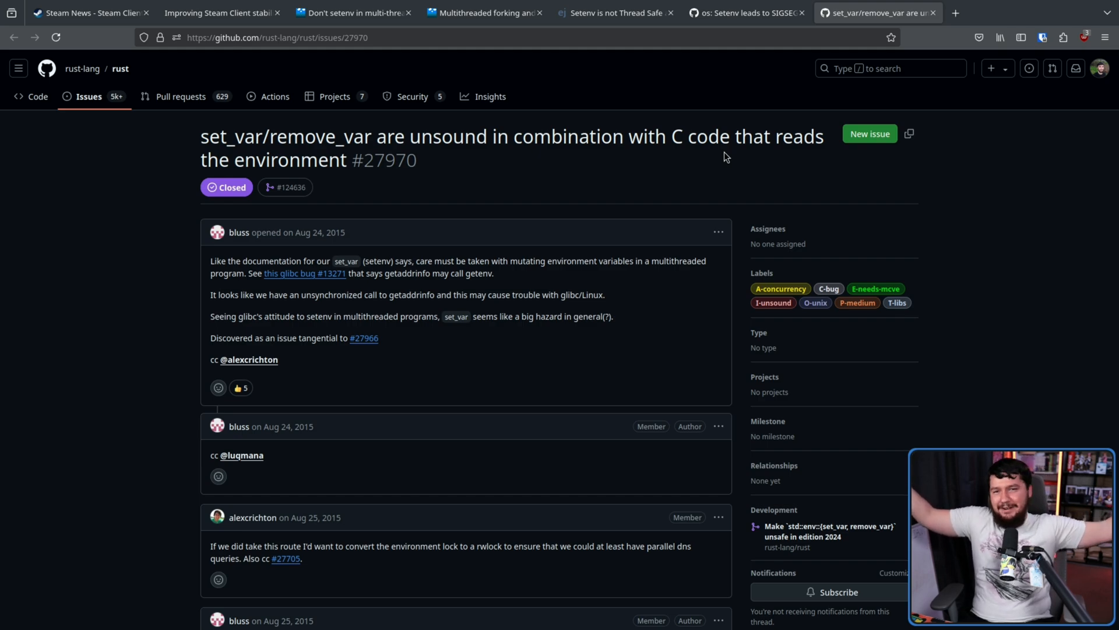
click(615, 13)
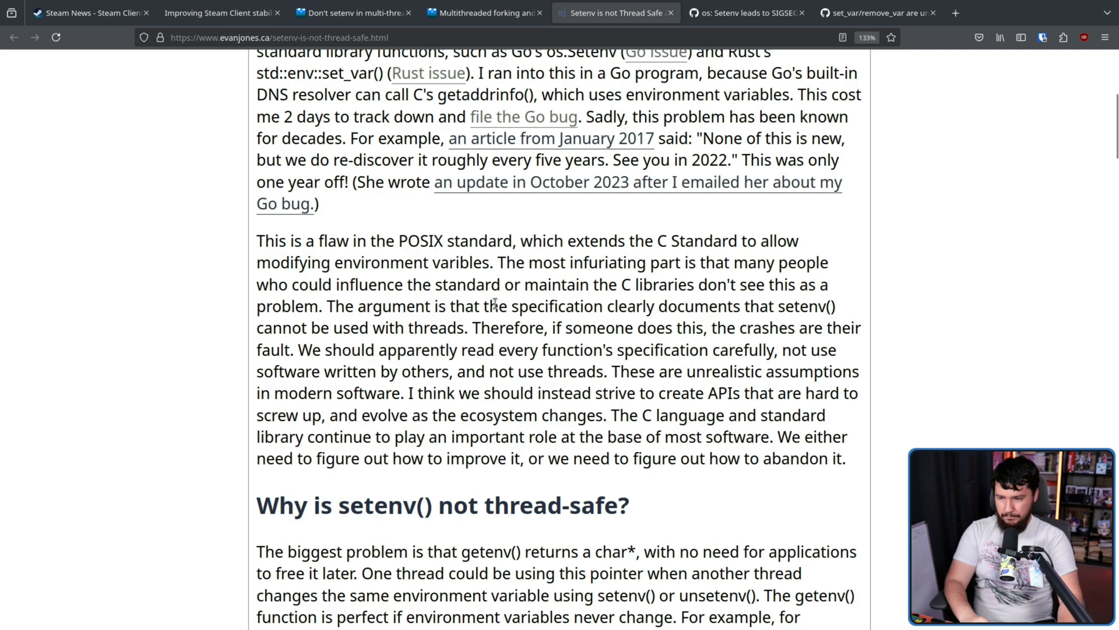
mouse_move(646, 295)
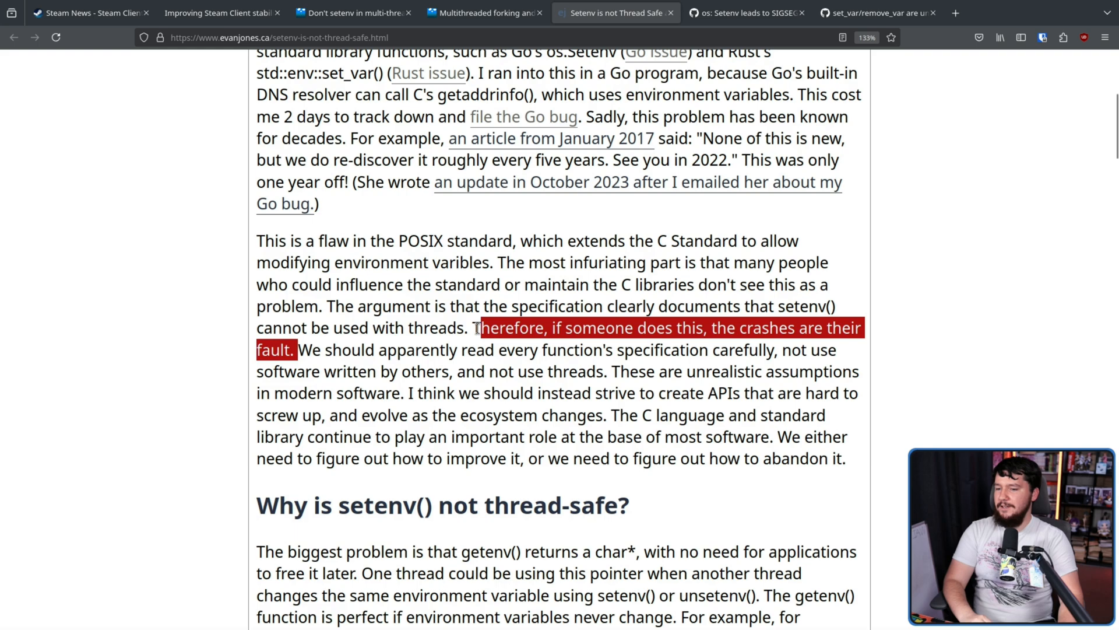
click(462, 328)
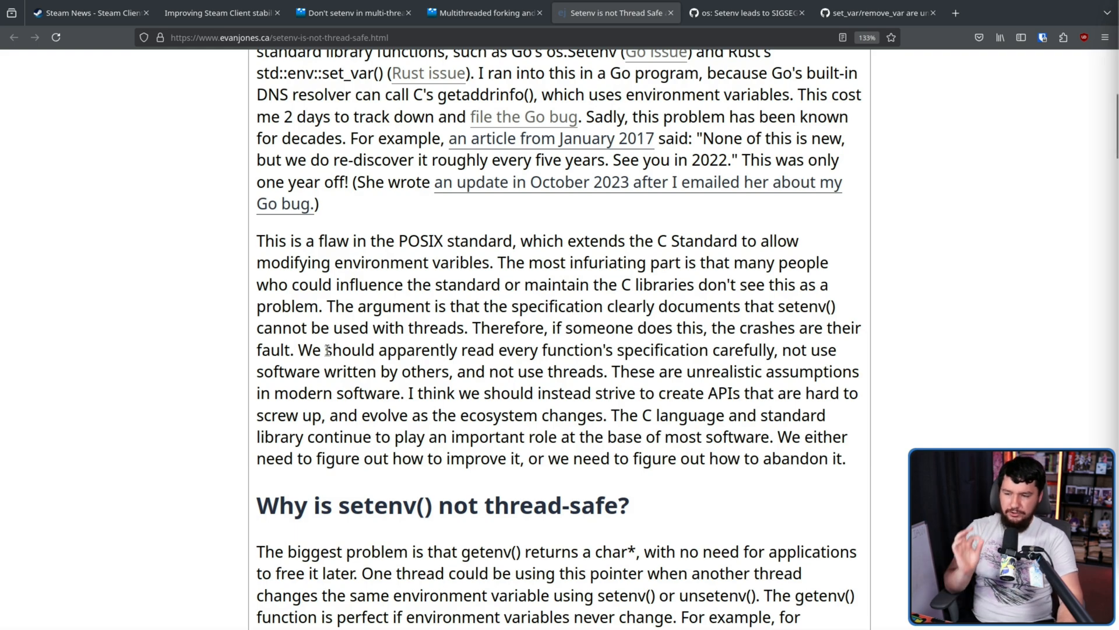
mouse_move(328, 343)
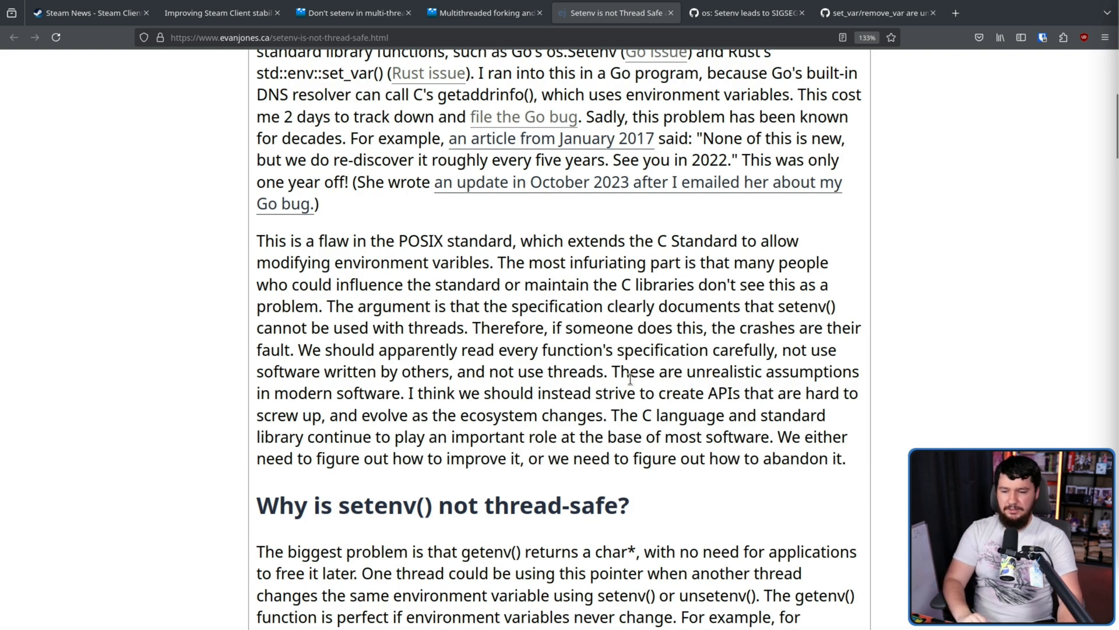
scroll(down, 3)
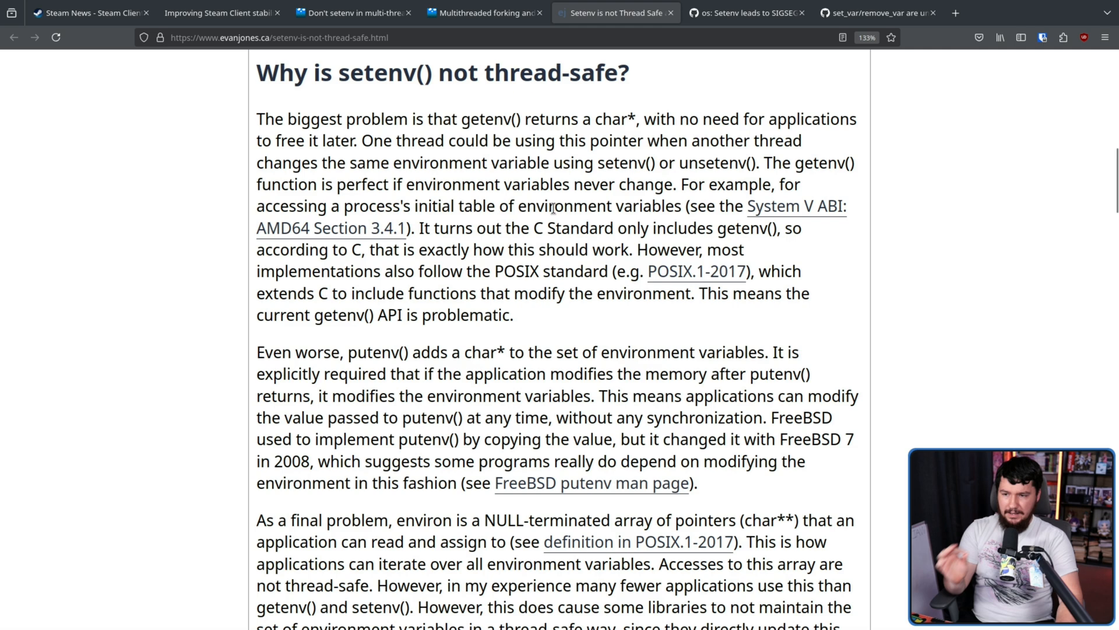
mouse_move(763, 206)
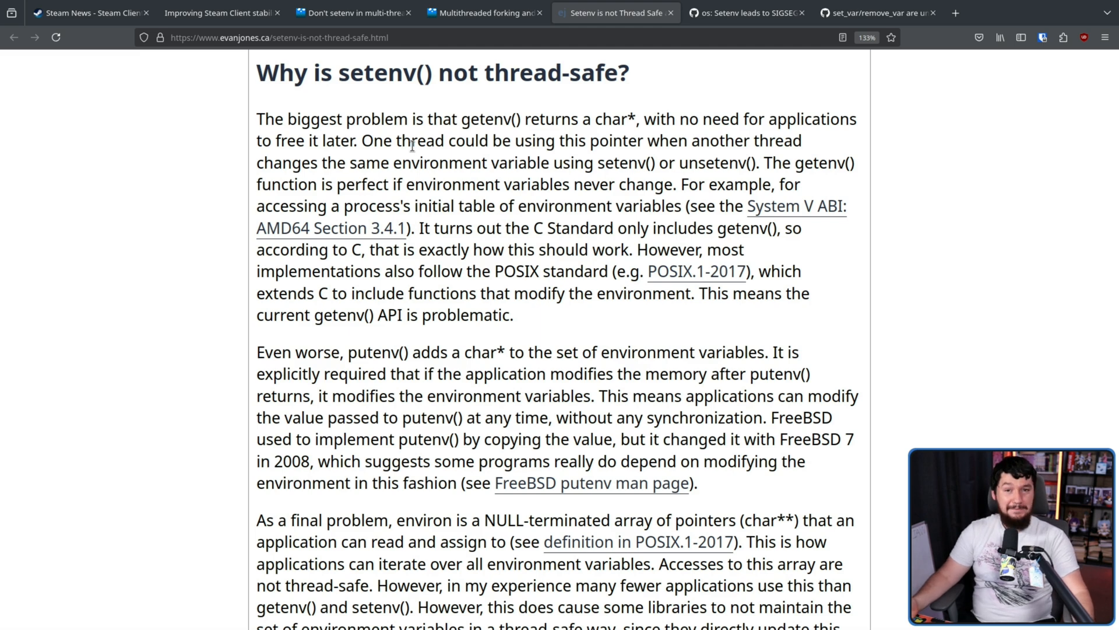
mouse_move(345, 359)
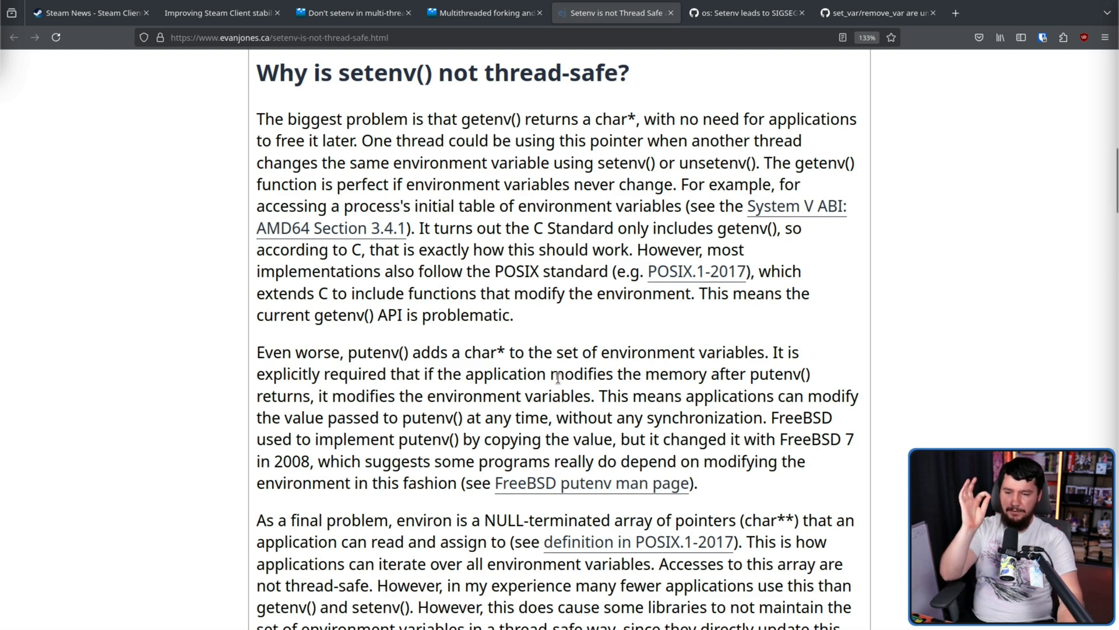
mouse_move(722, 343)
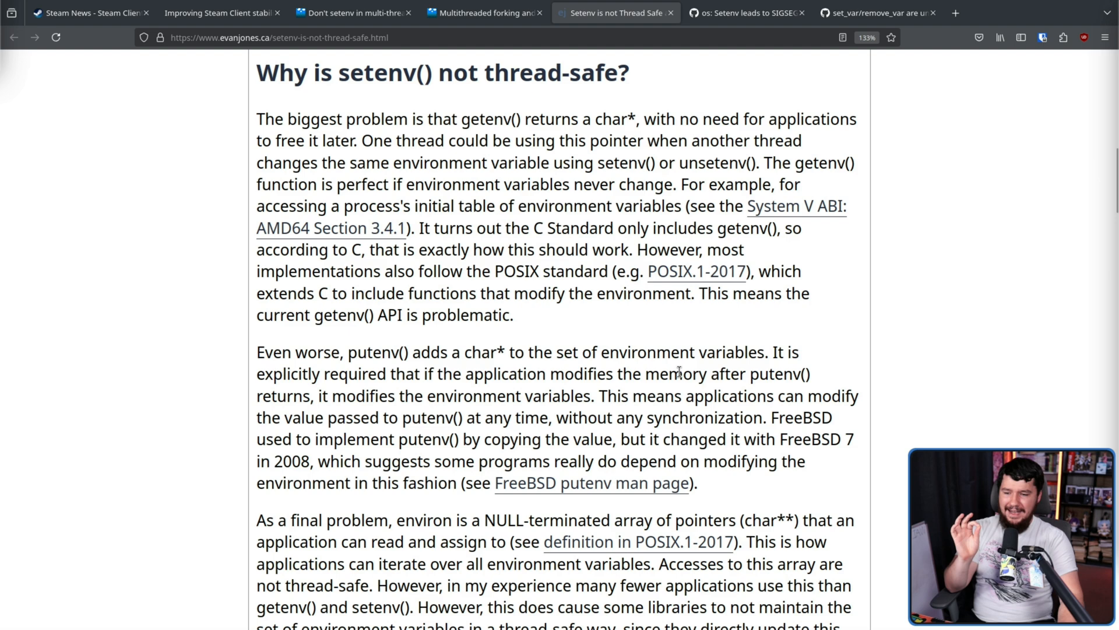
drag(558, 418, 754, 417)
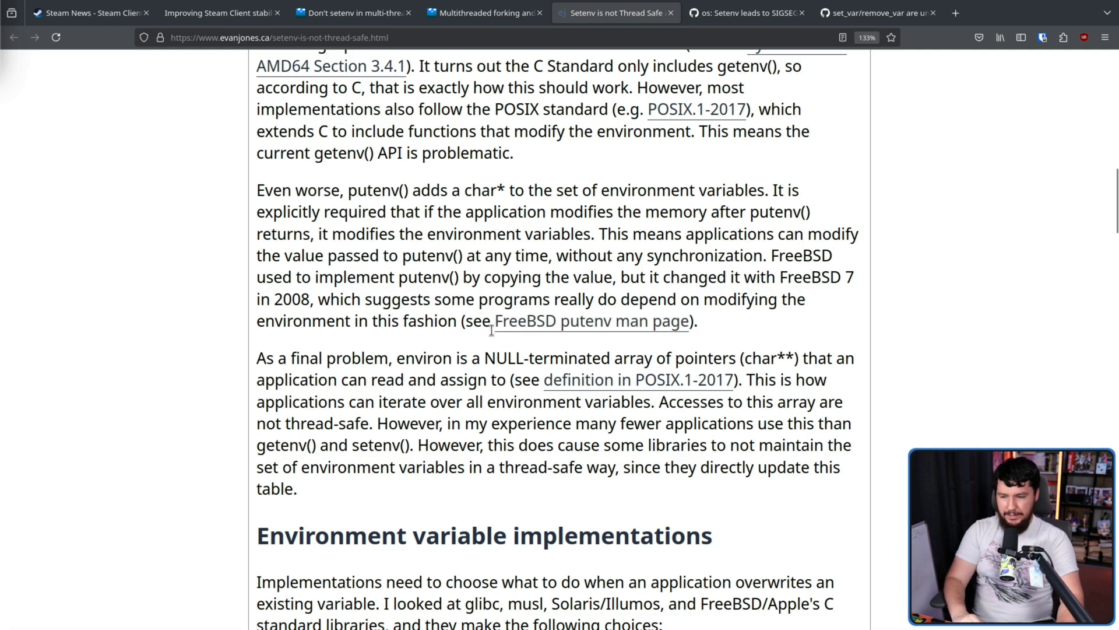
mouse_move(817, 350)
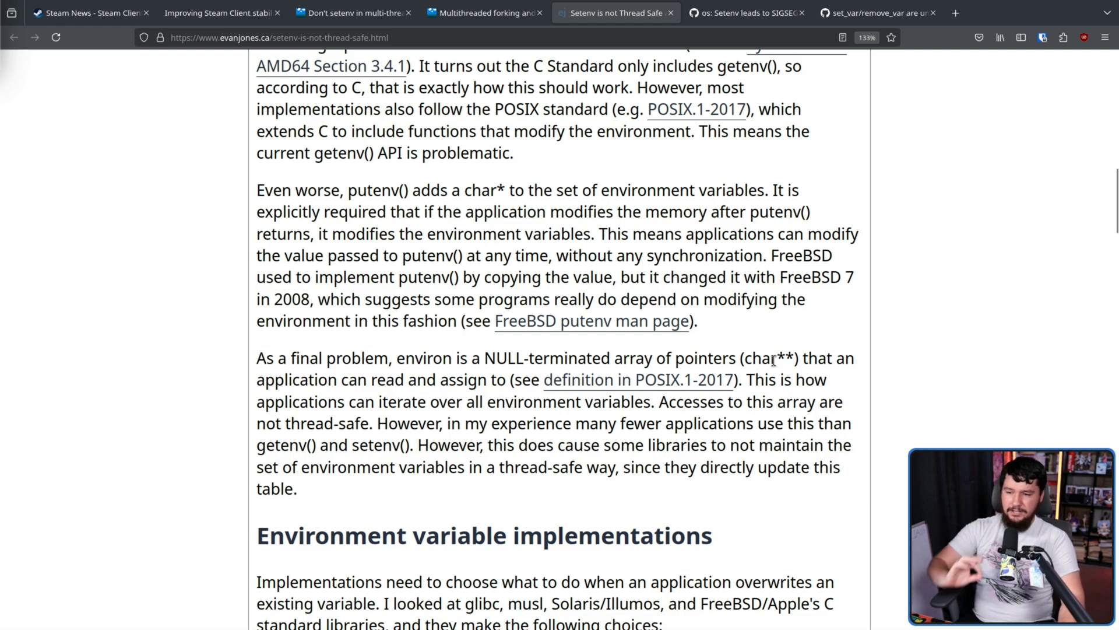
mouse_move(797, 351)
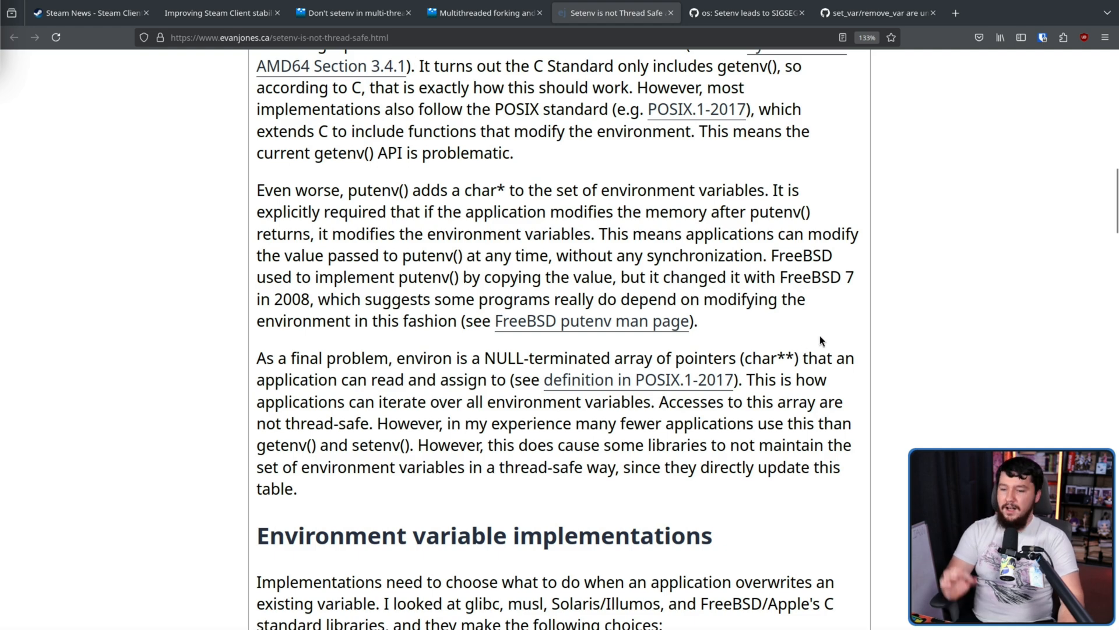
mouse_move(821, 337)
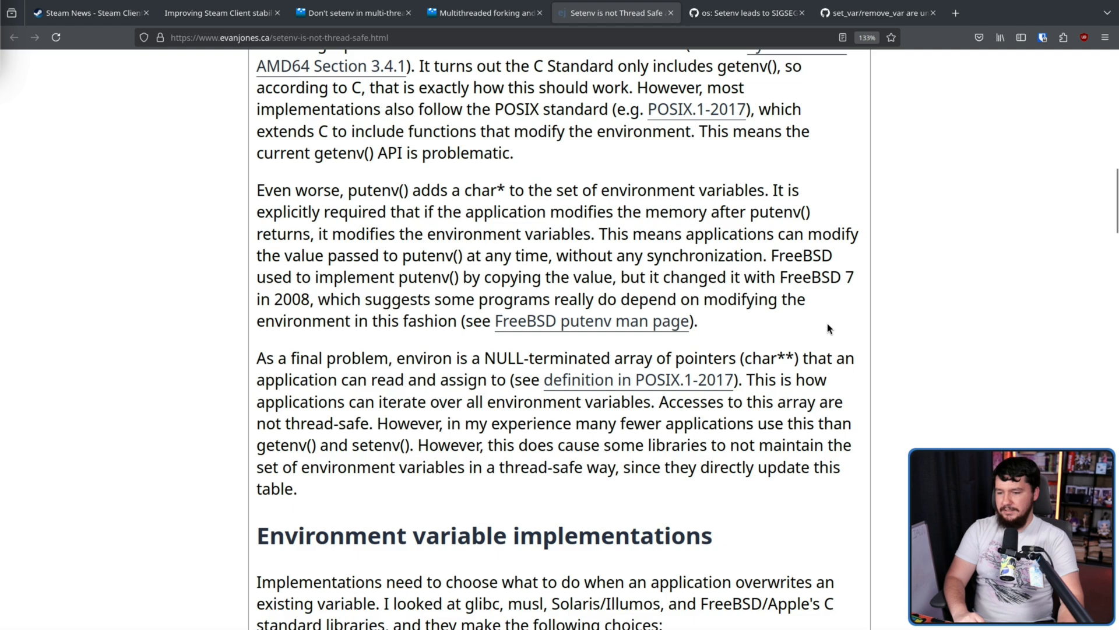
mouse_move(834, 326)
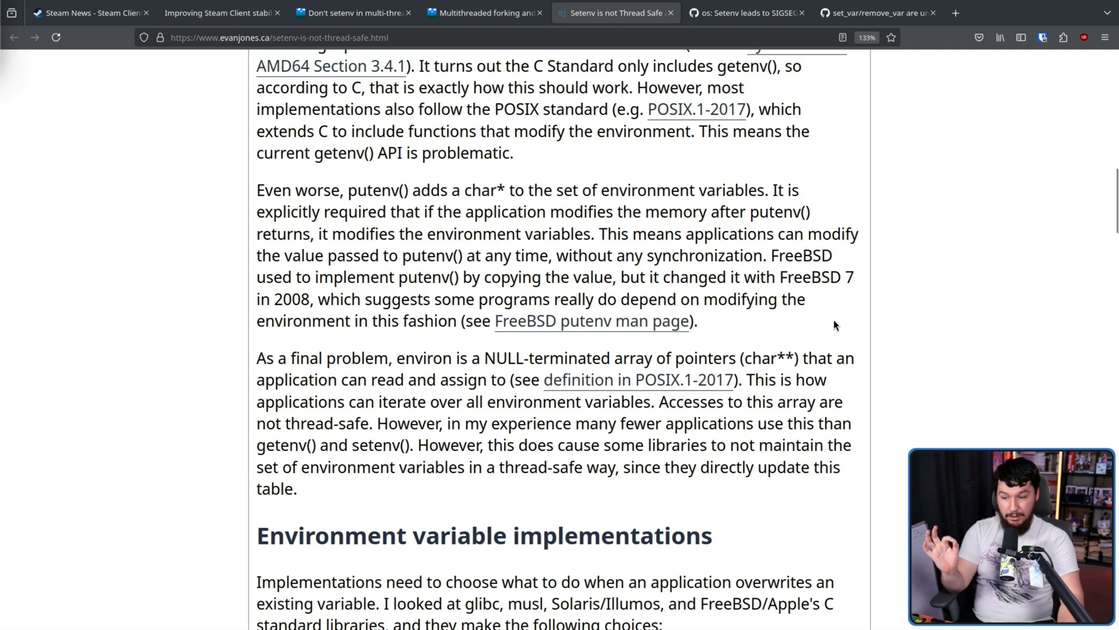
mouse_move(846, 286)
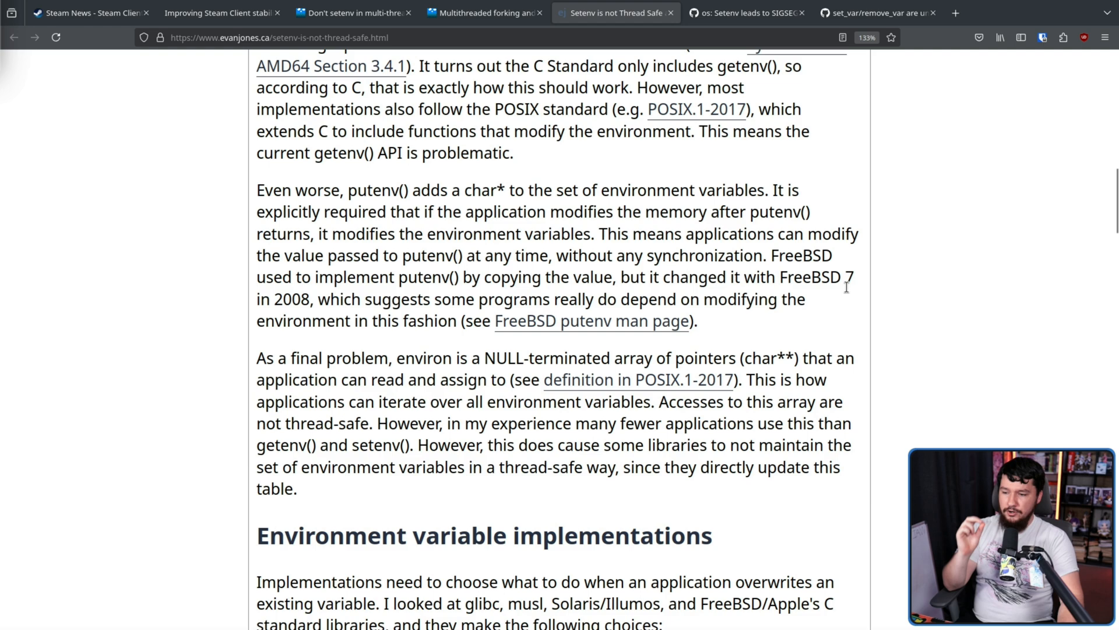
mouse_move(849, 298)
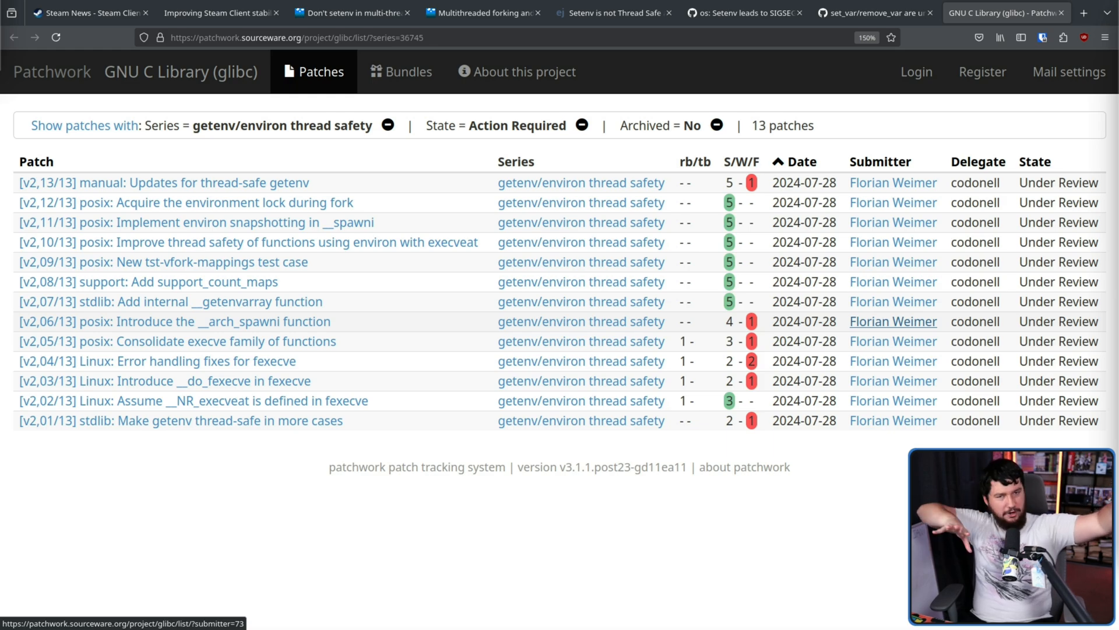
Switch to the ttimo Typepad 'Improving Steam Client stability' tab
click(219, 13)
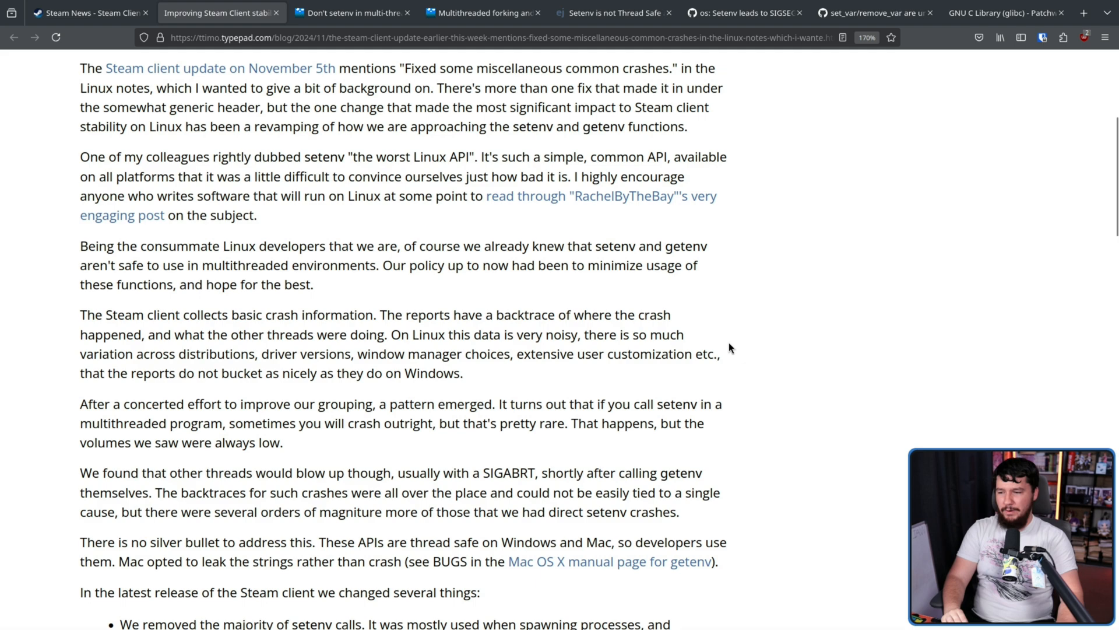
mouse_move(705, 337)
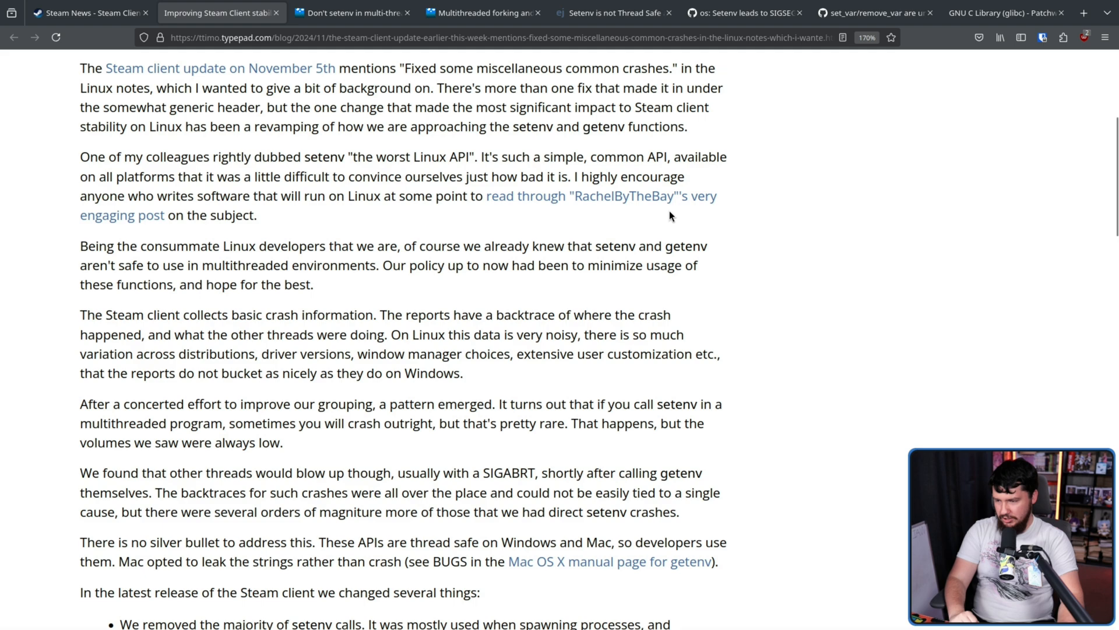
mouse_move(677, 222)
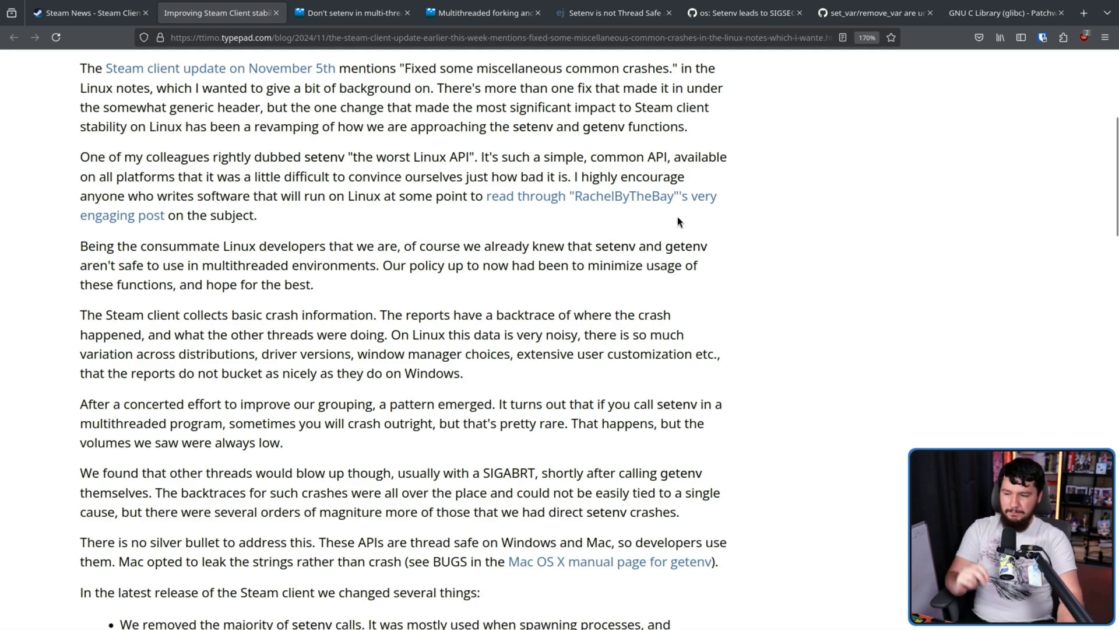
mouse_move(684, 298)
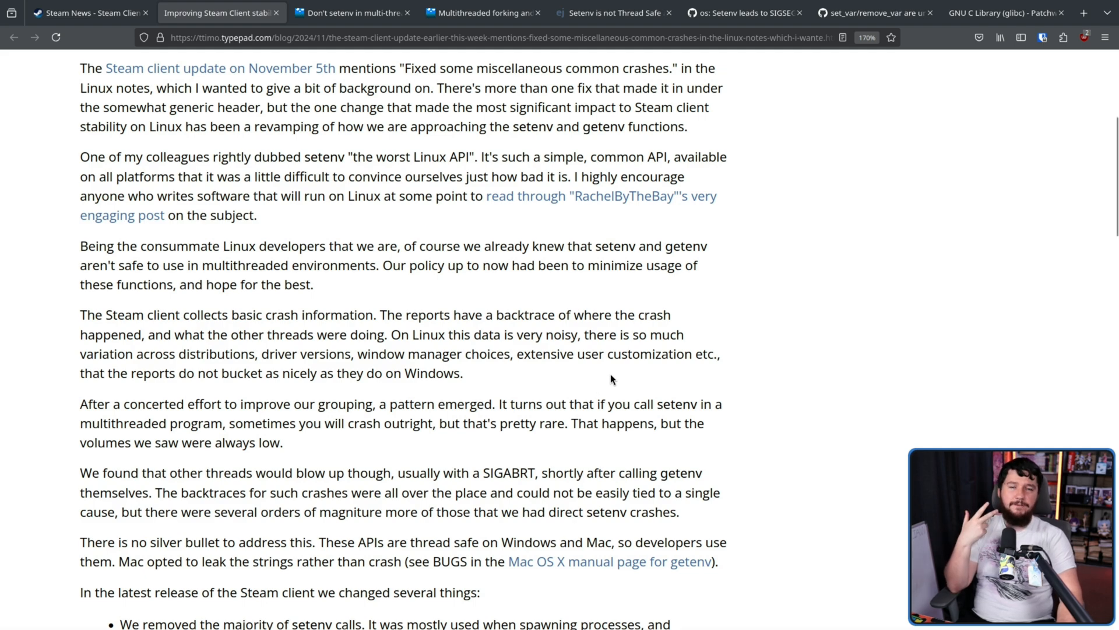
mouse_move(610, 398)
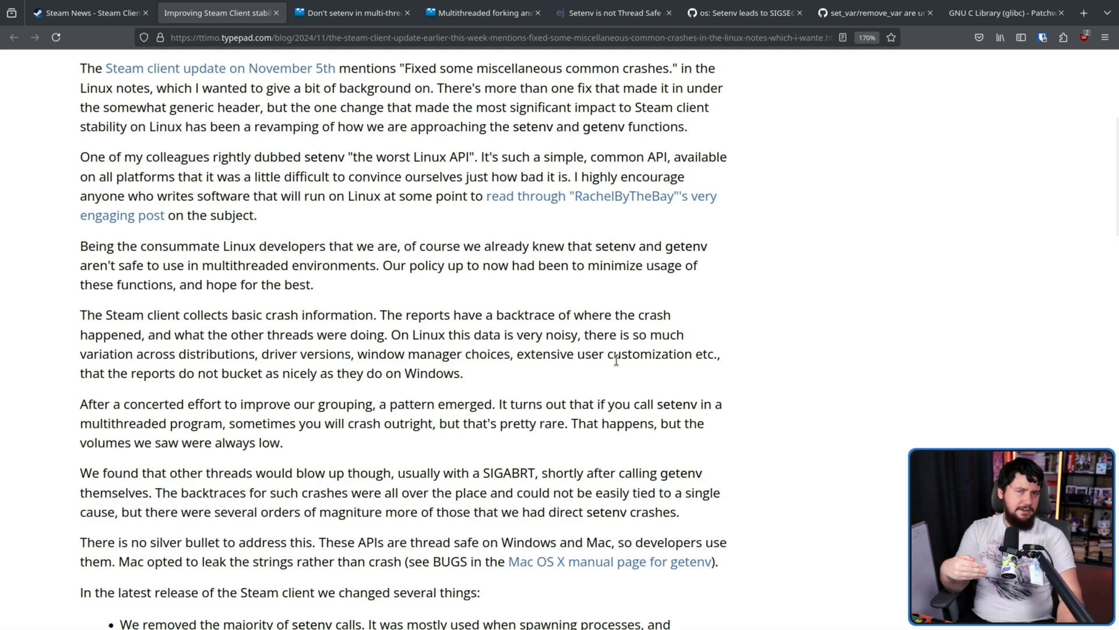
mouse_move(624, 379)
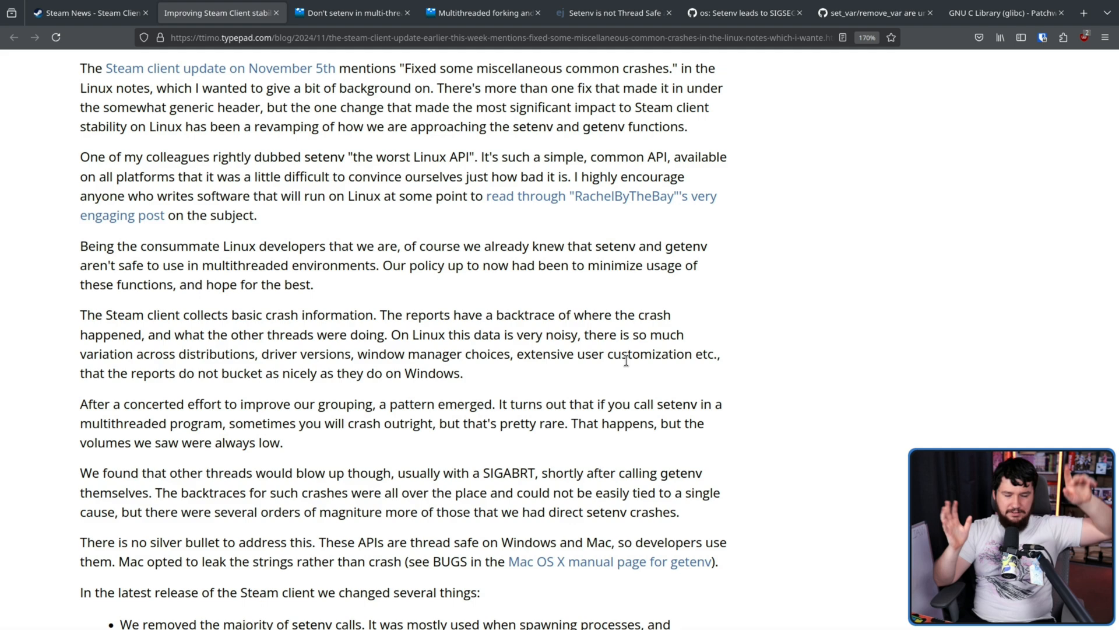
mouse_move(634, 361)
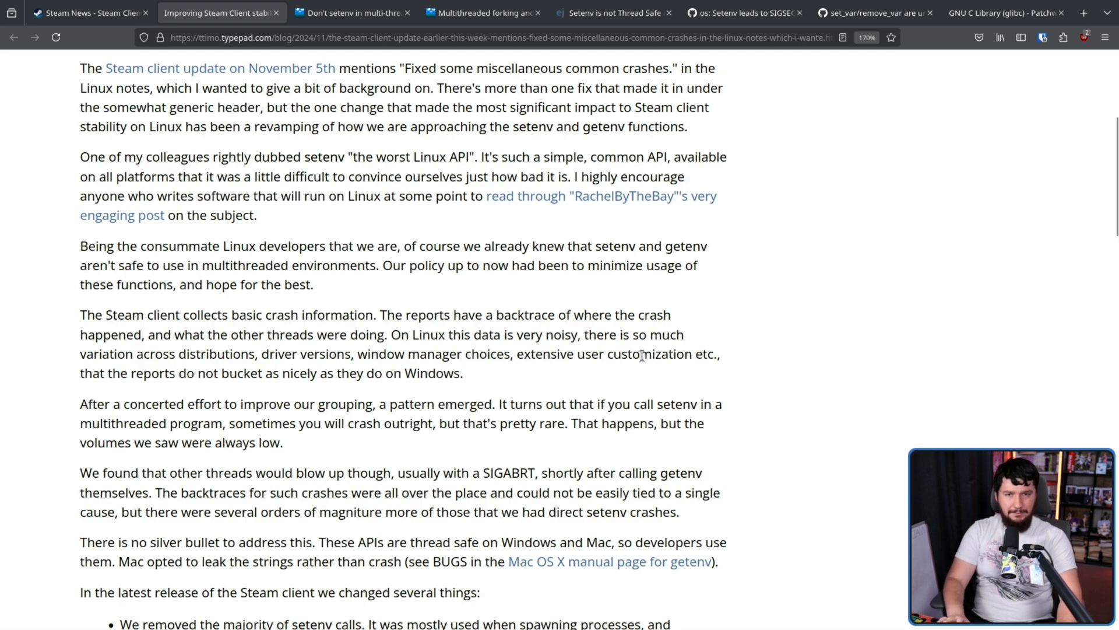
Scroll the Steam post and switch to the newly opened Mac OS X getenv(3) manual page tab
scroll(down, 3)
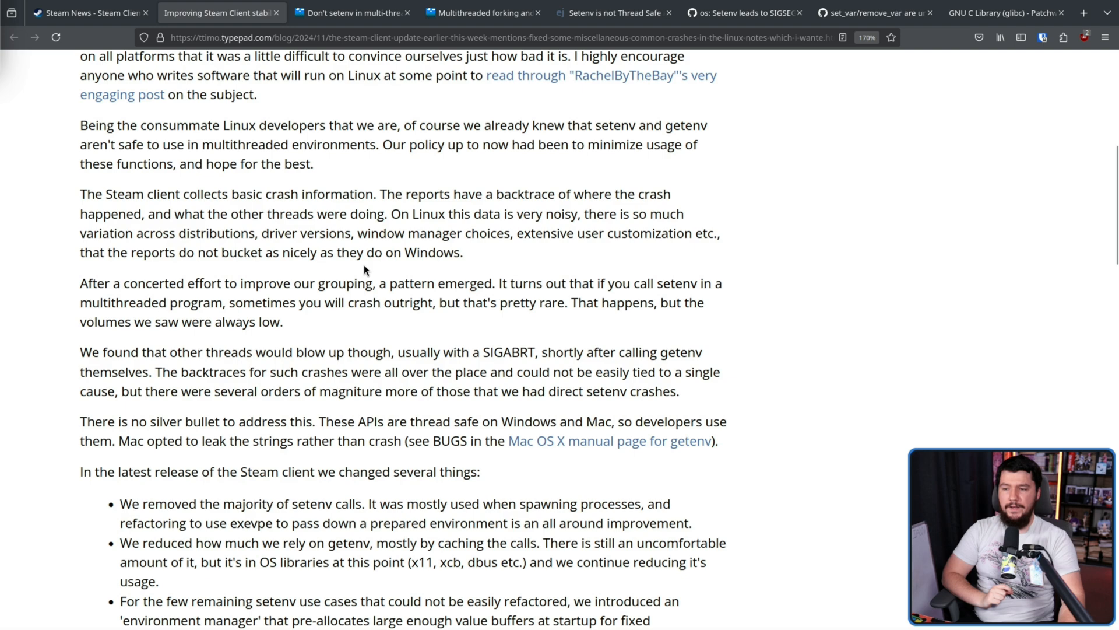
mouse_move(519, 299)
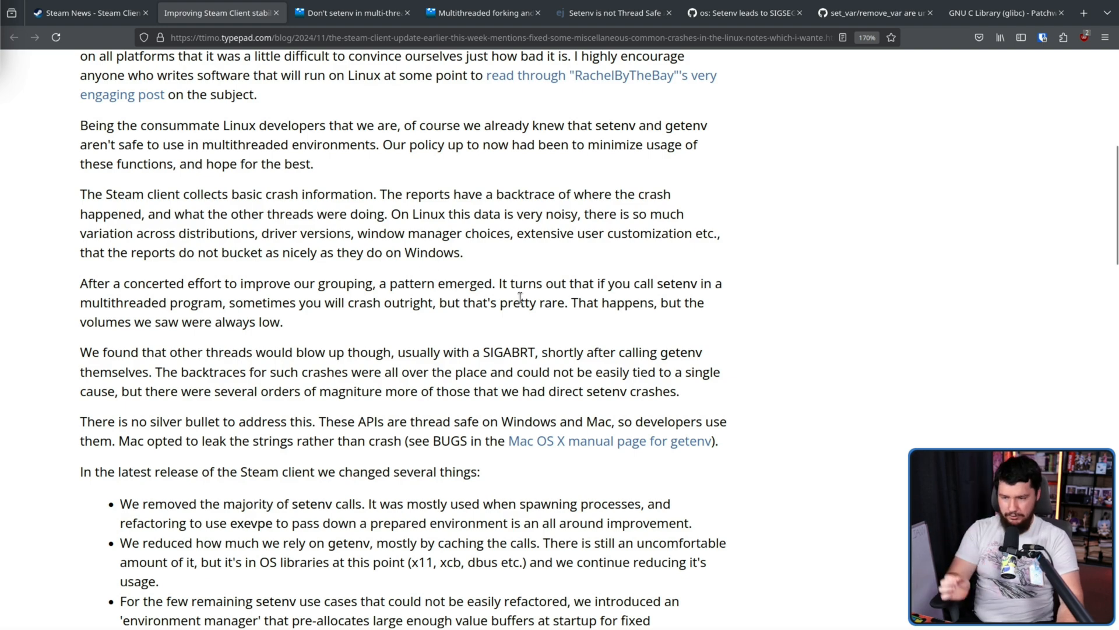
mouse_move(744, 299)
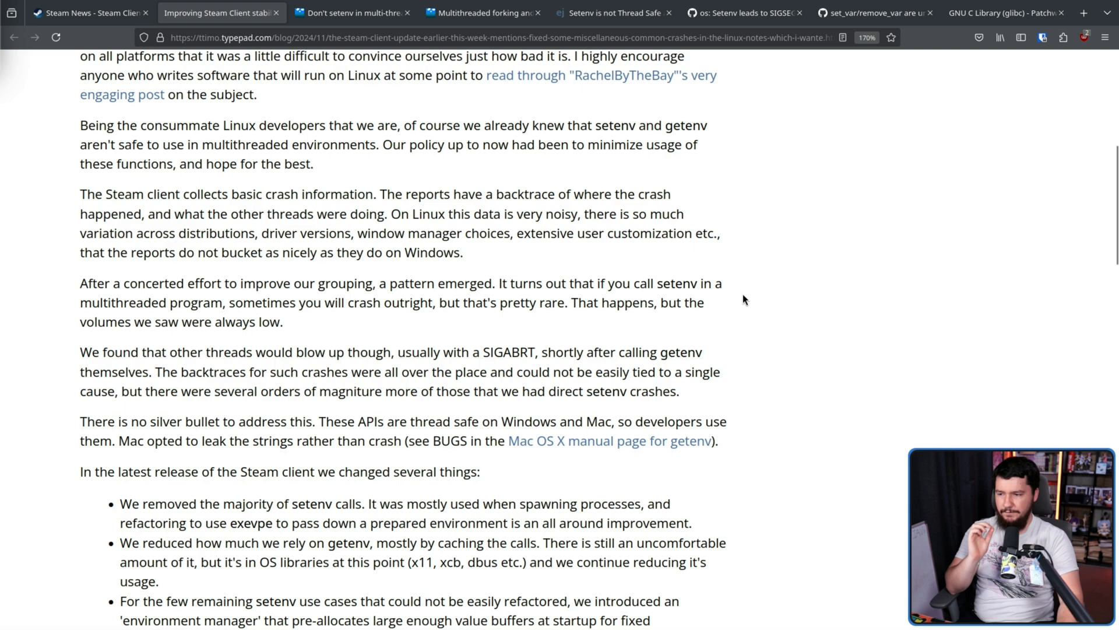
mouse_move(382, 320)
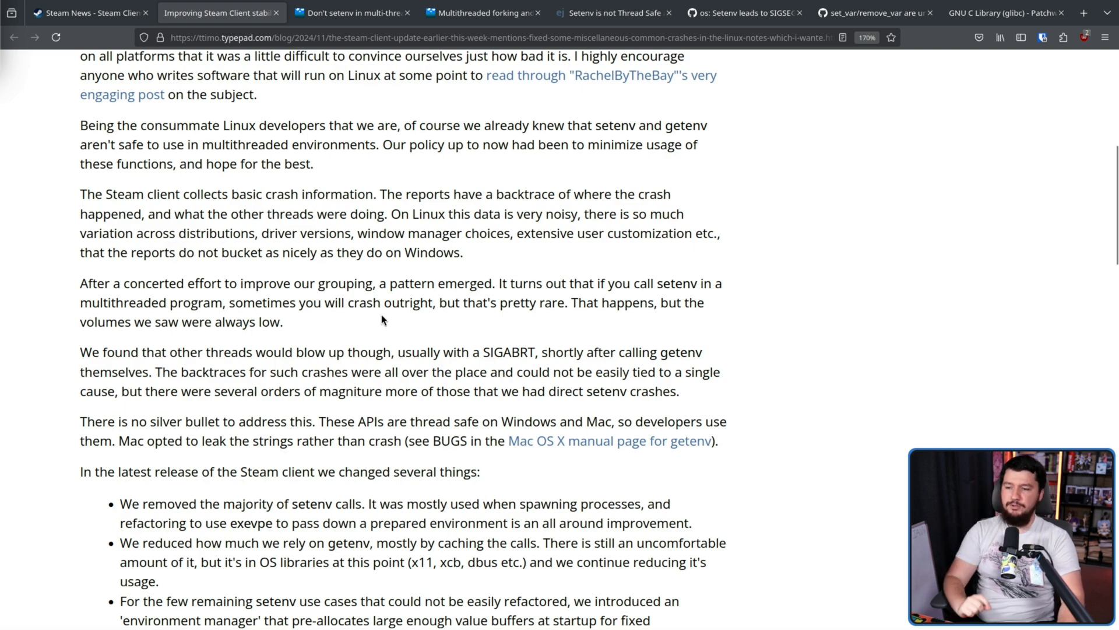
mouse_move(493, 310)
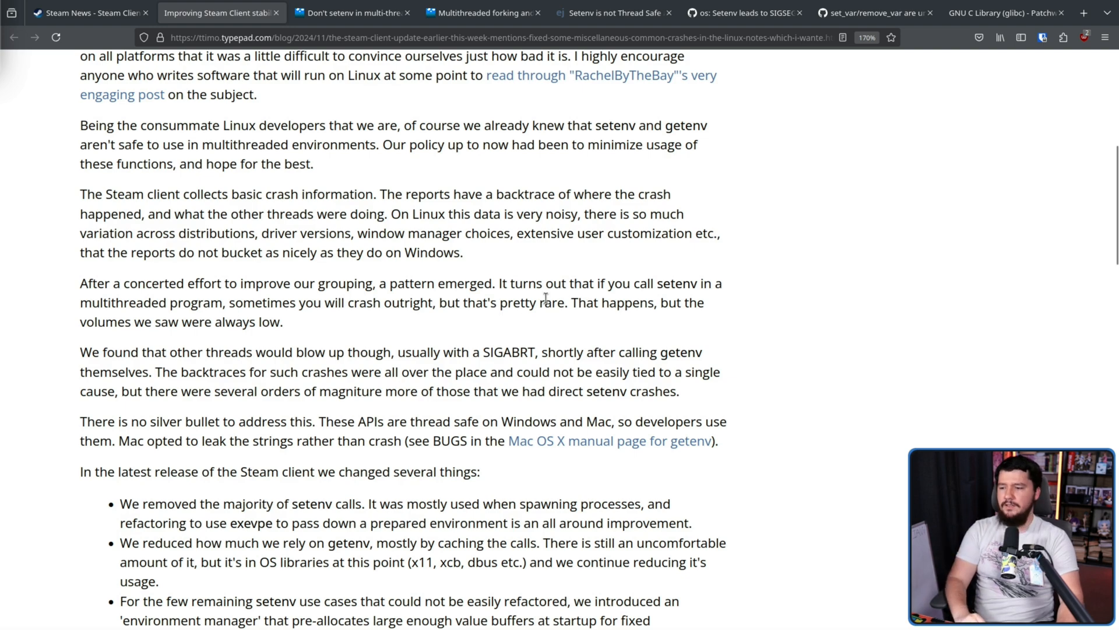
mouse_move(514, 300)
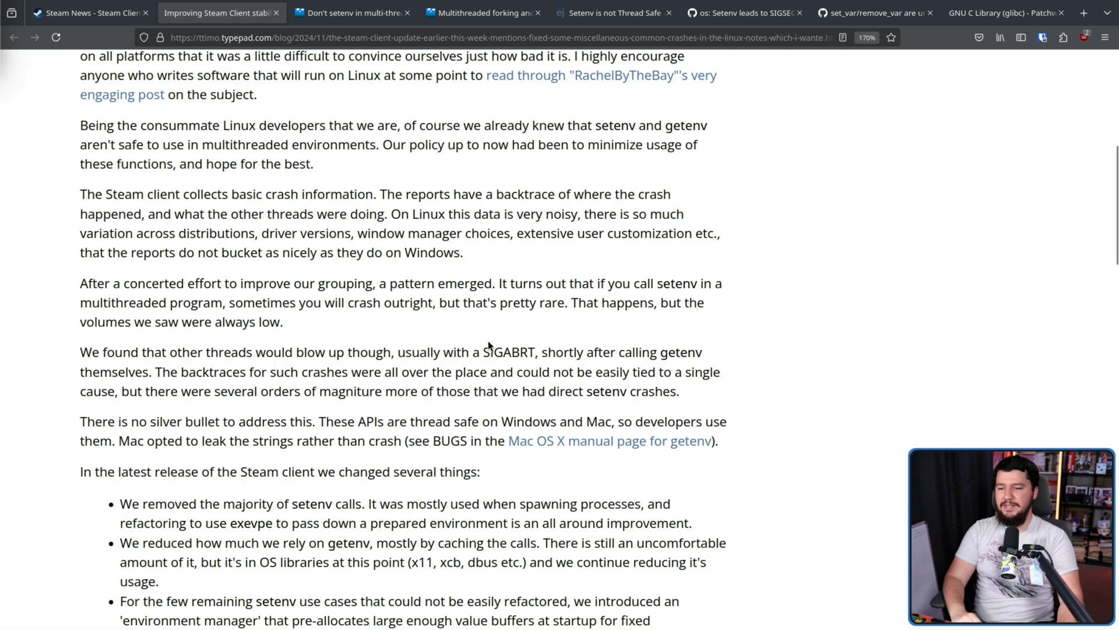
mouse_move(595, 355)
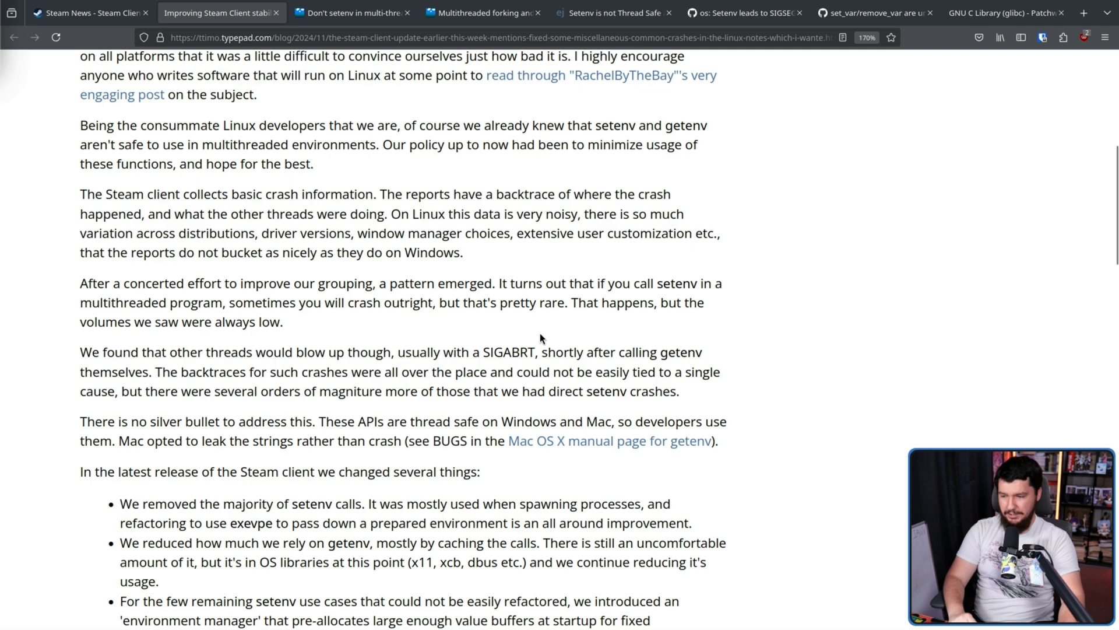
mouse_move(528, 323)
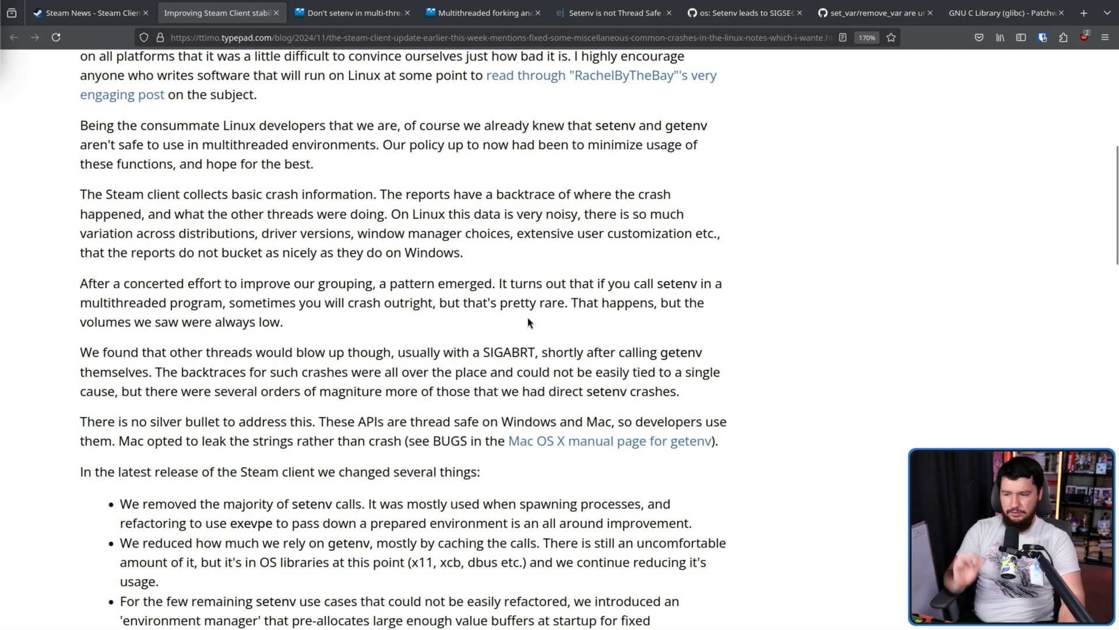
mouse_move(532, 329)
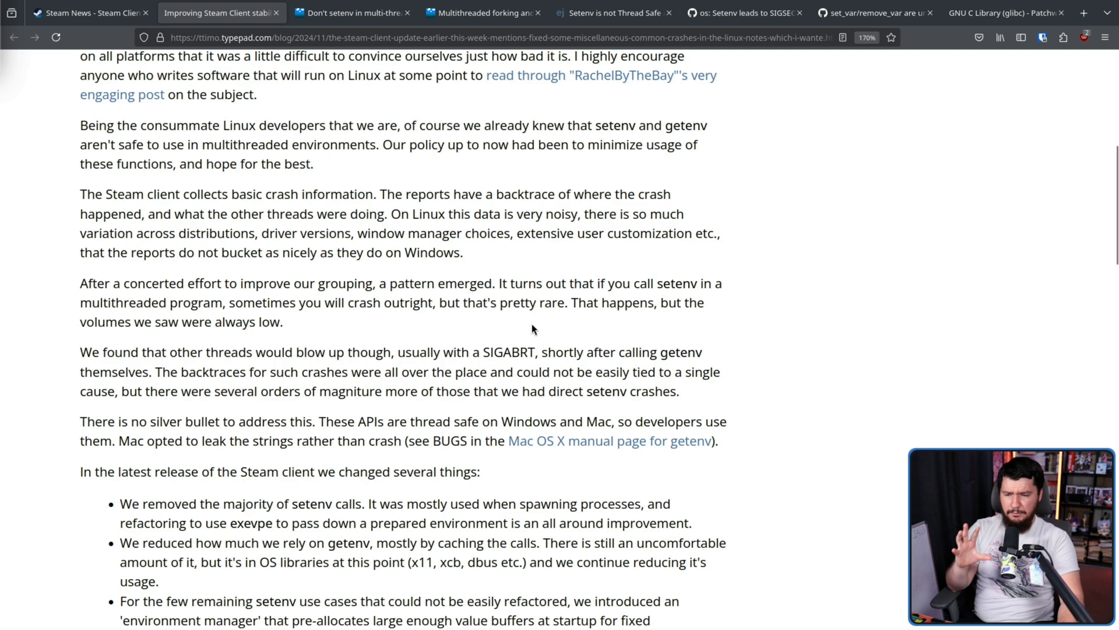
mouse_move(530, 347)
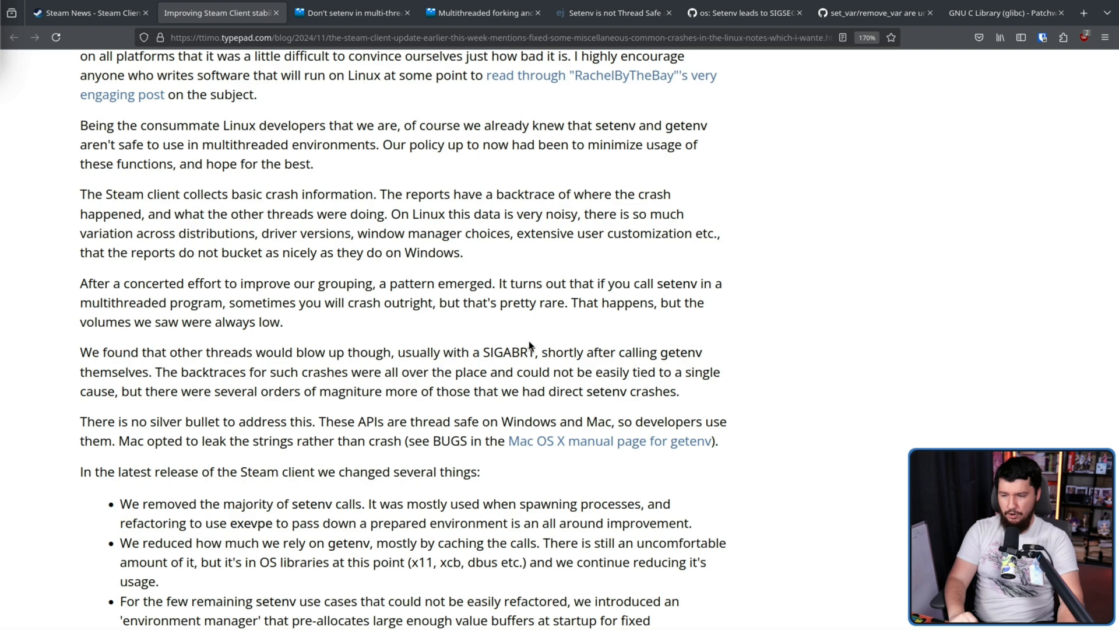
mouse_move(665, 369)
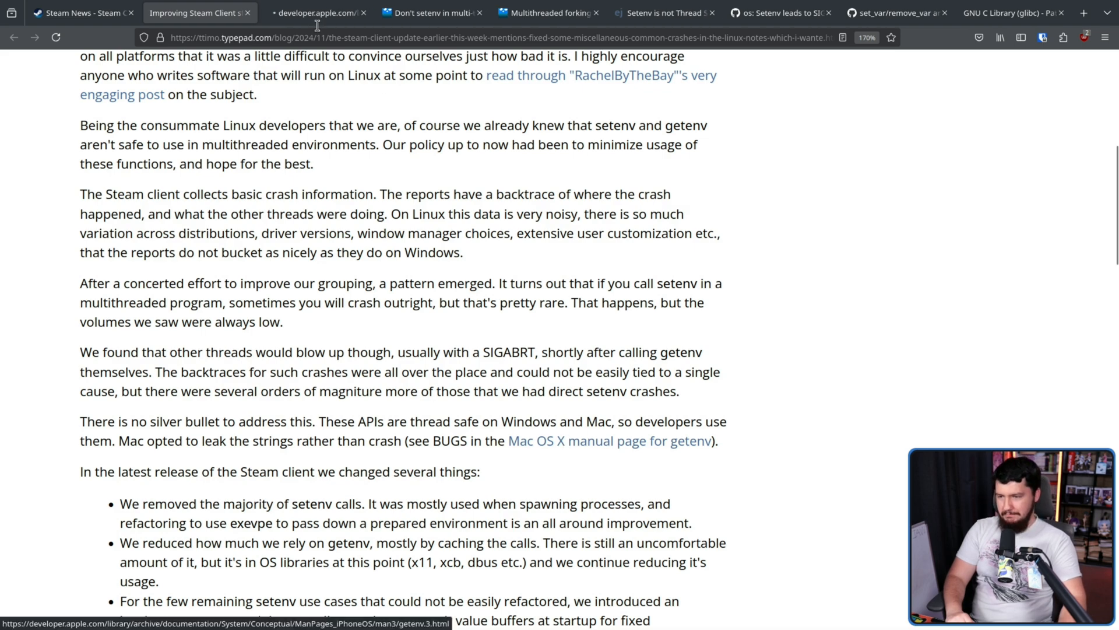
click(611, 440)
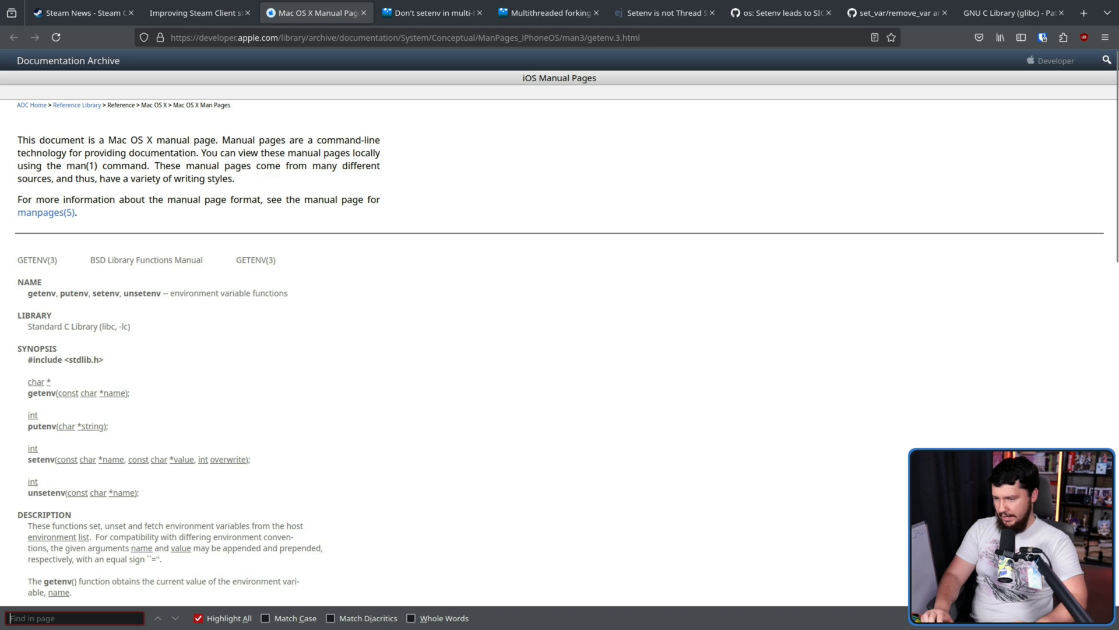
Find 'str' on the getenv man page, scroll to BUGS, zoom in, then return to the Steam post
text(string)
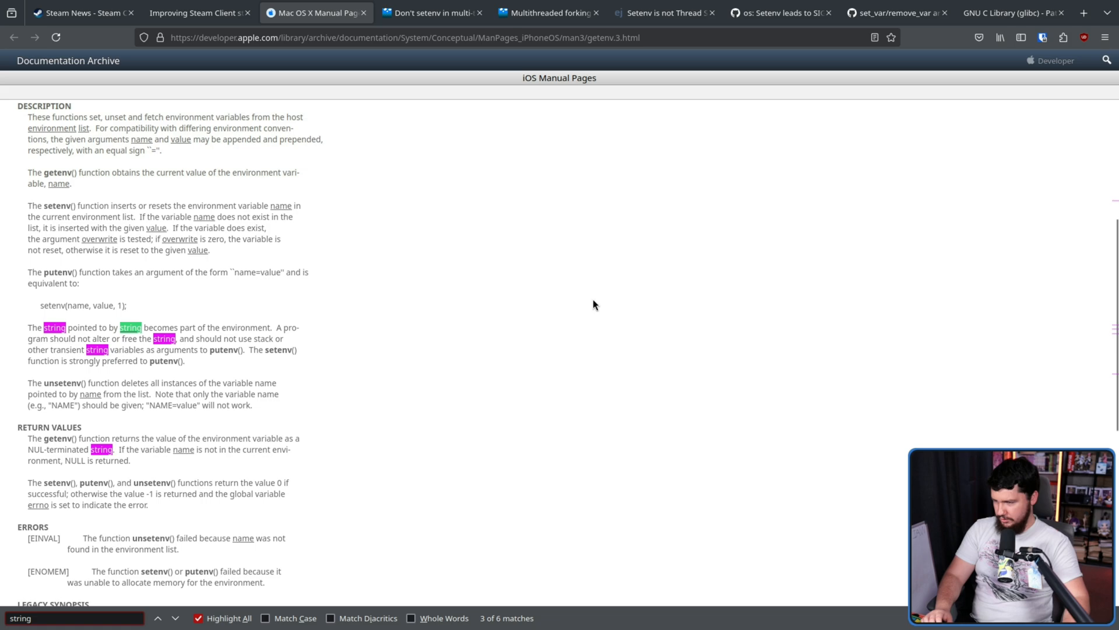
scroll(down, 3)
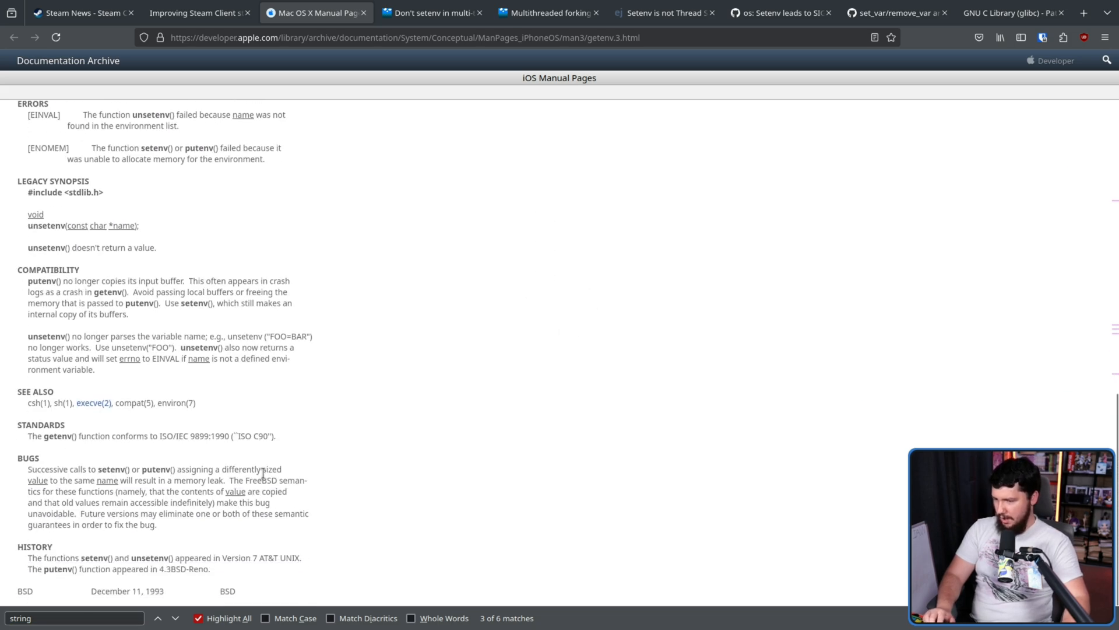
key(ctrl+plus)
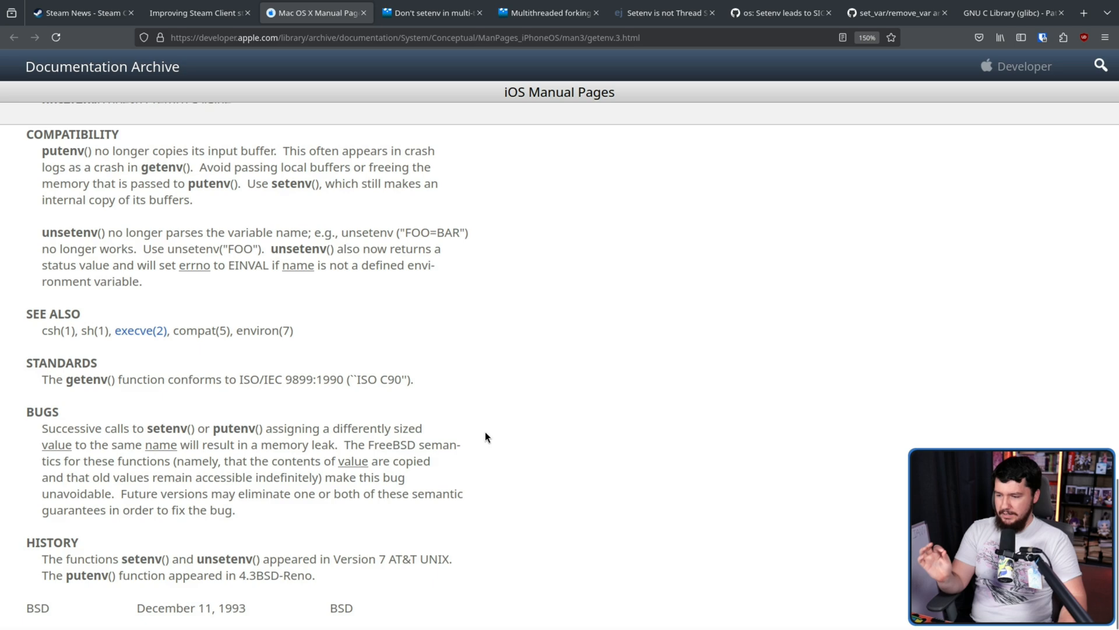
mouse_move(276, 463)
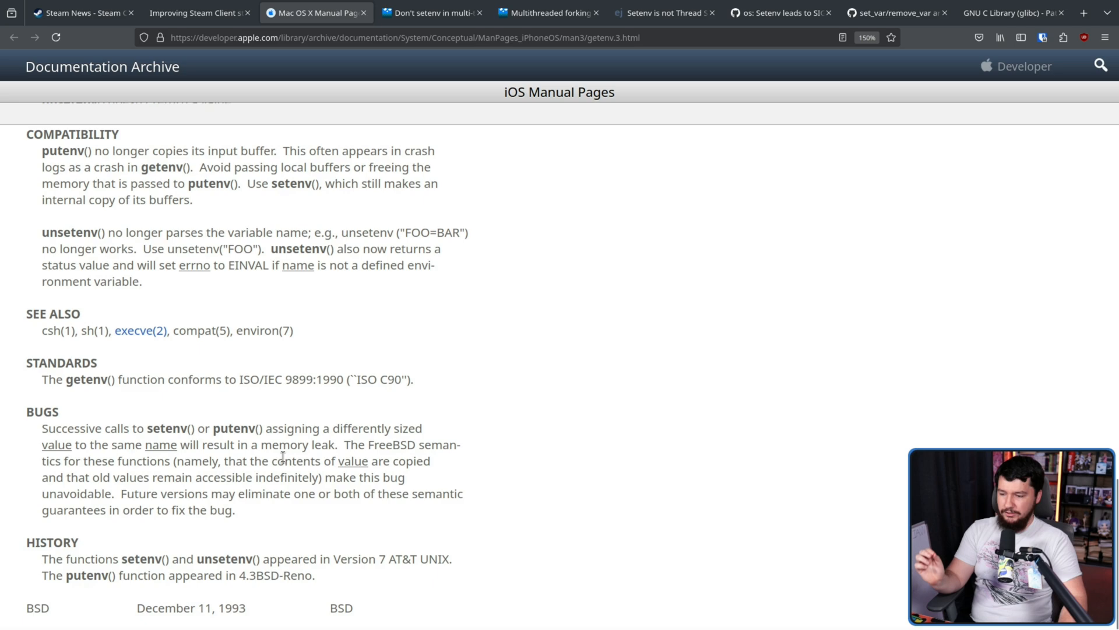
mouse_move(386, 469)
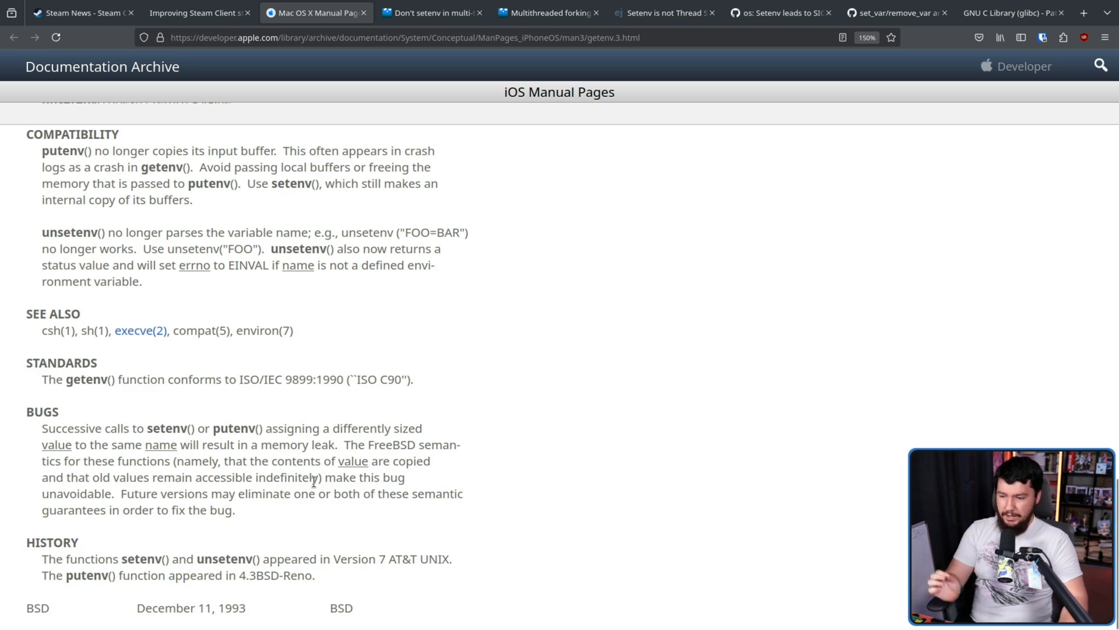
mouse_move(318, 470)
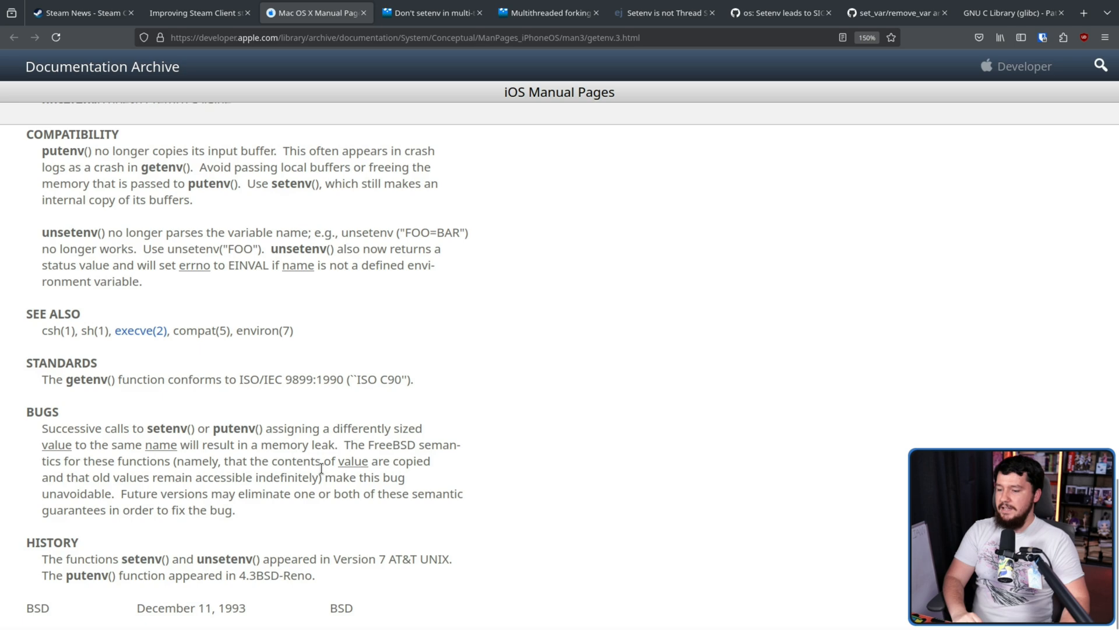
click(199, 13)
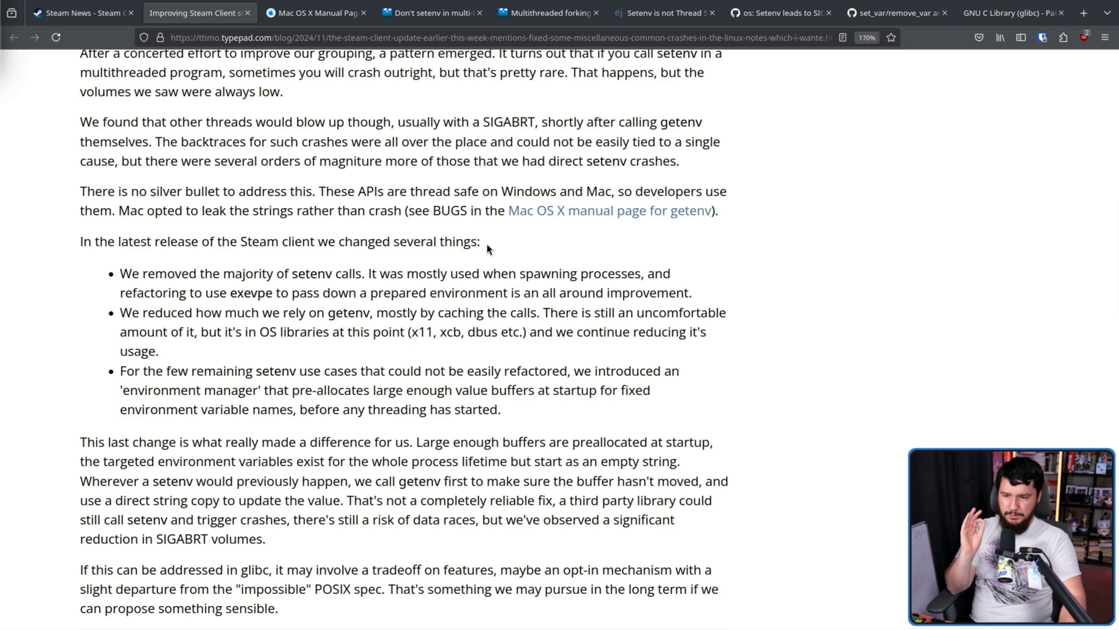
mouse_move(636, 274)
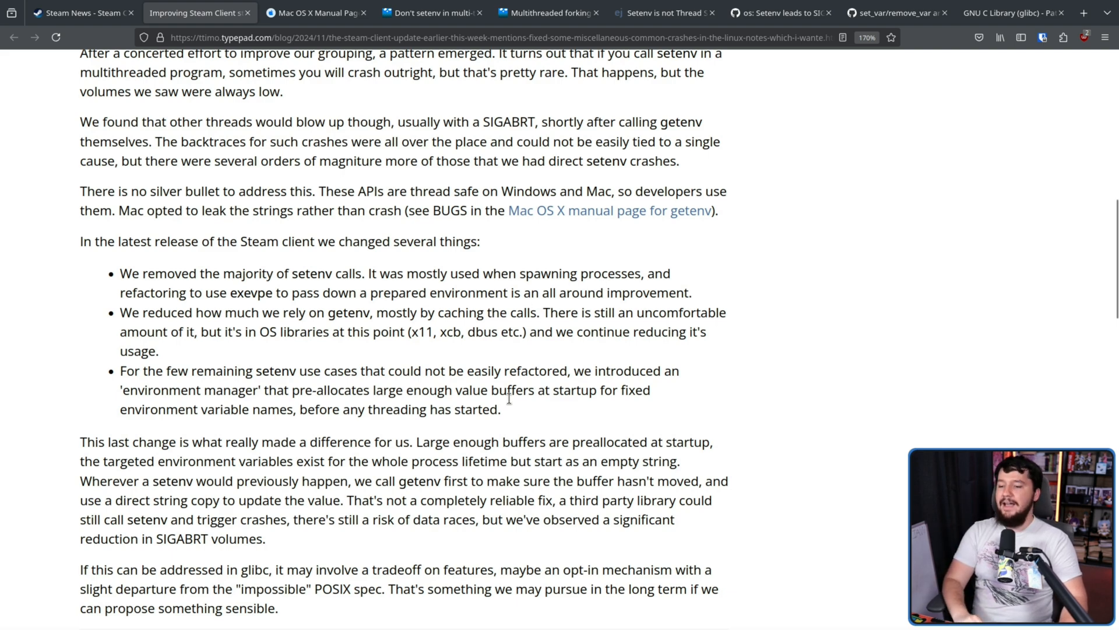
Select the bullet about the environment manager's pre-allocated buffers
drag(187, 370, 500, 409)
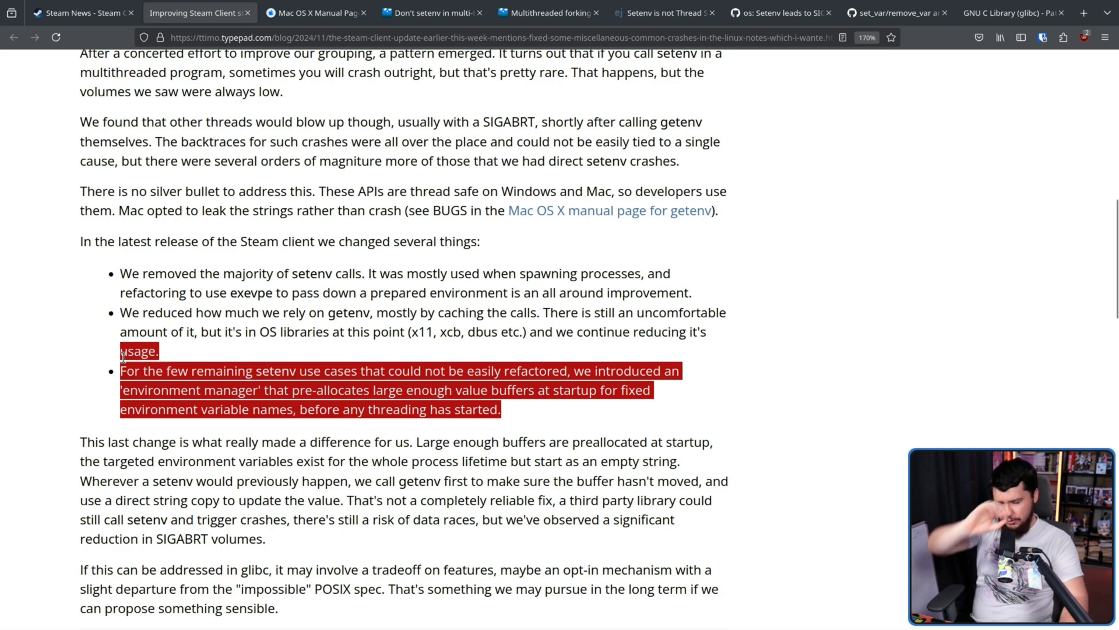
mouse_move(519, 411)
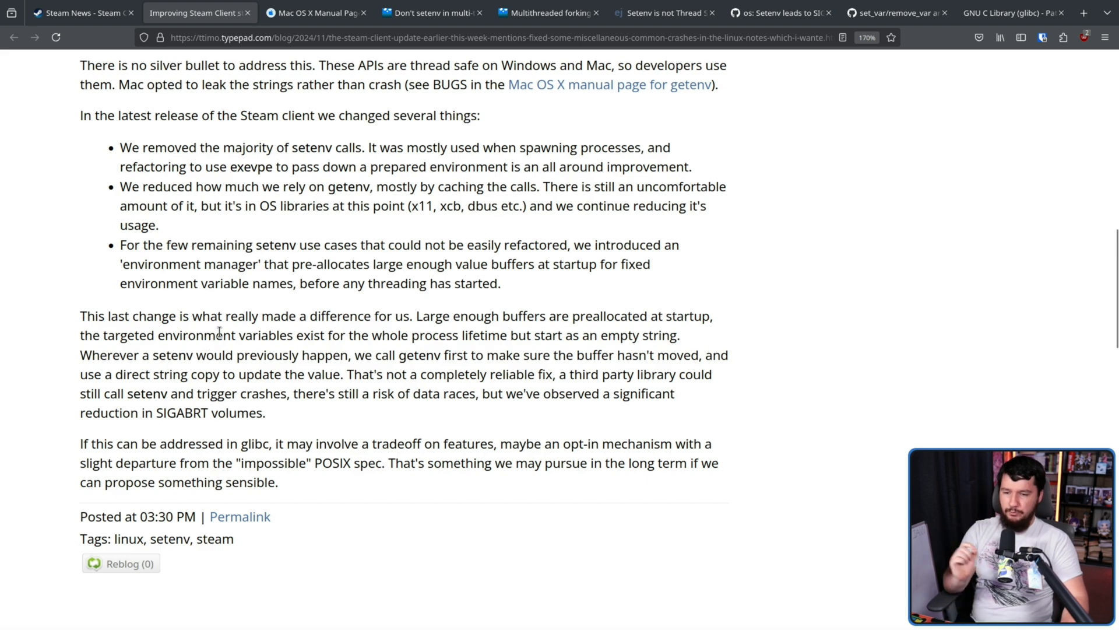
mouse_move(204, 308)
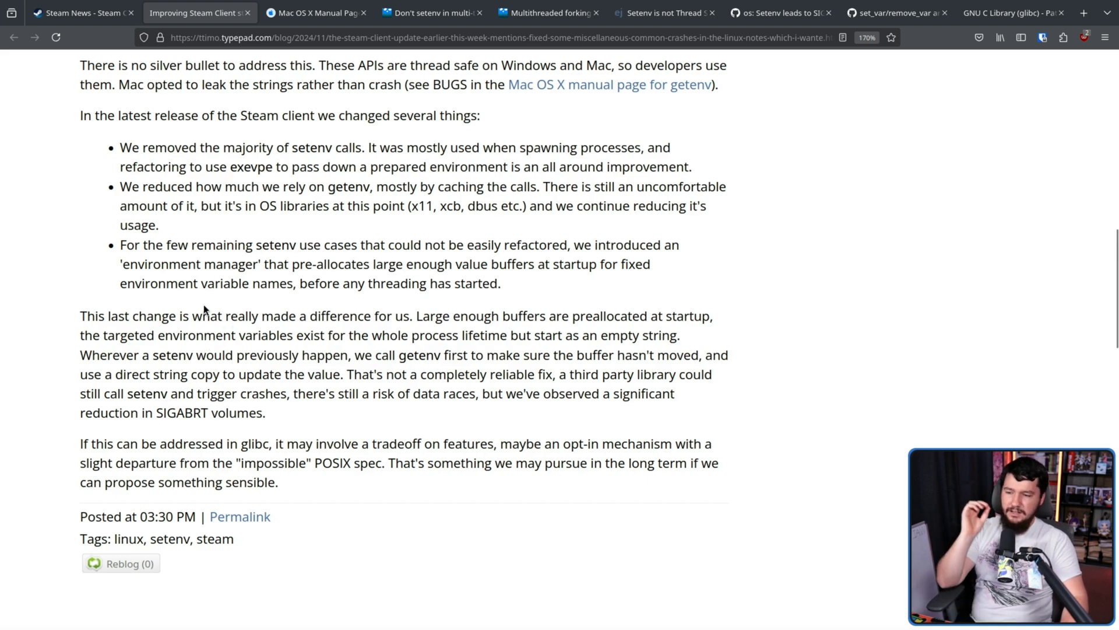
mouse_move(305, 333)
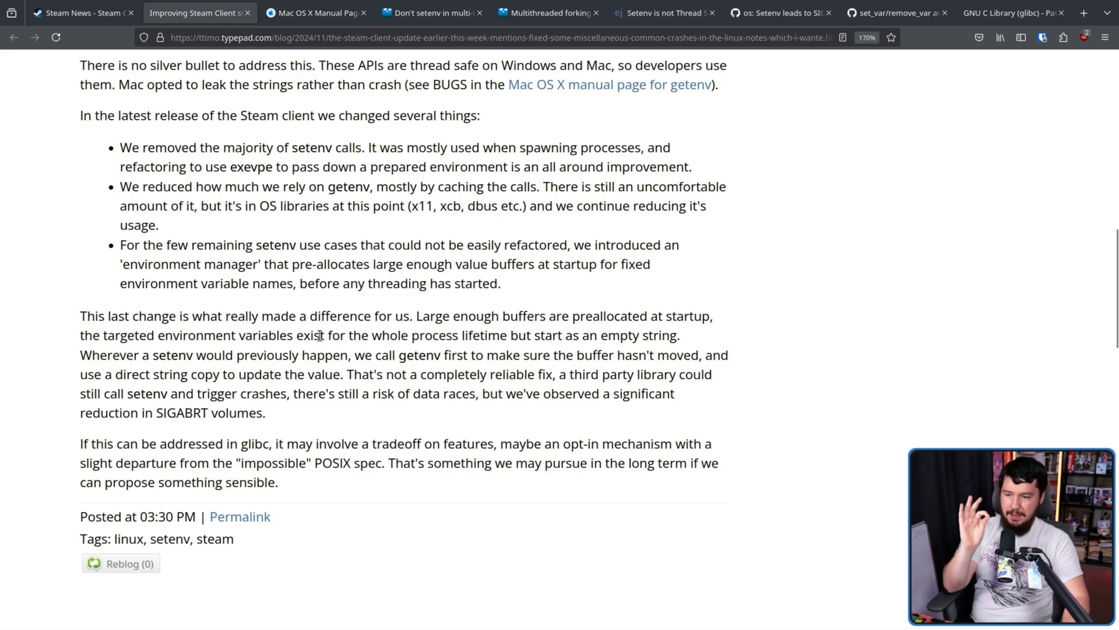
mouse_move(339, 359)
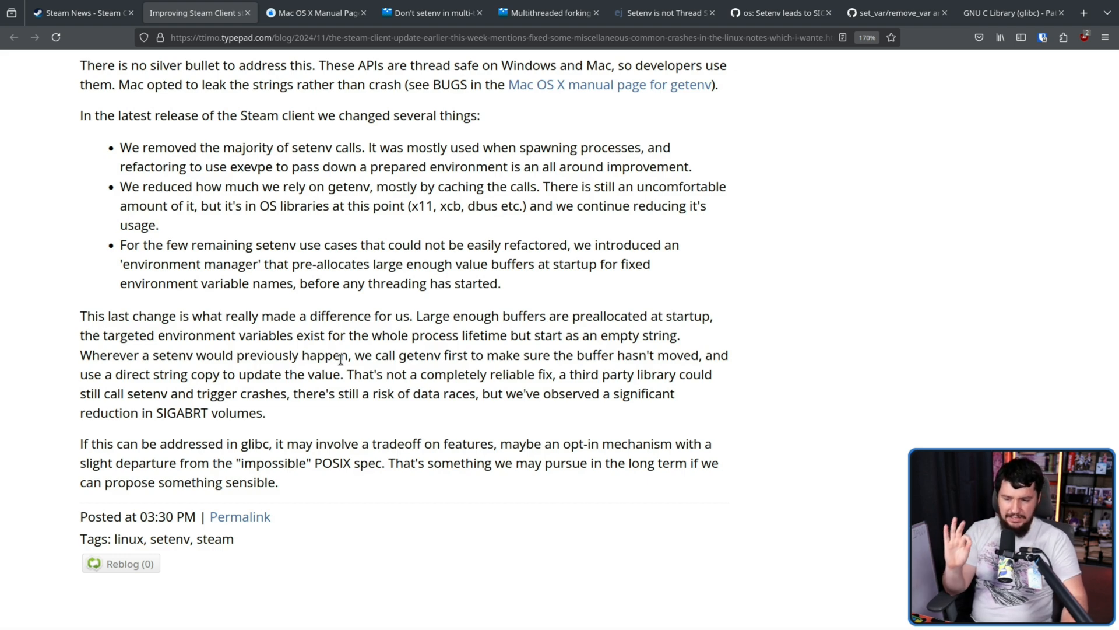
mouse_move(583, 415)
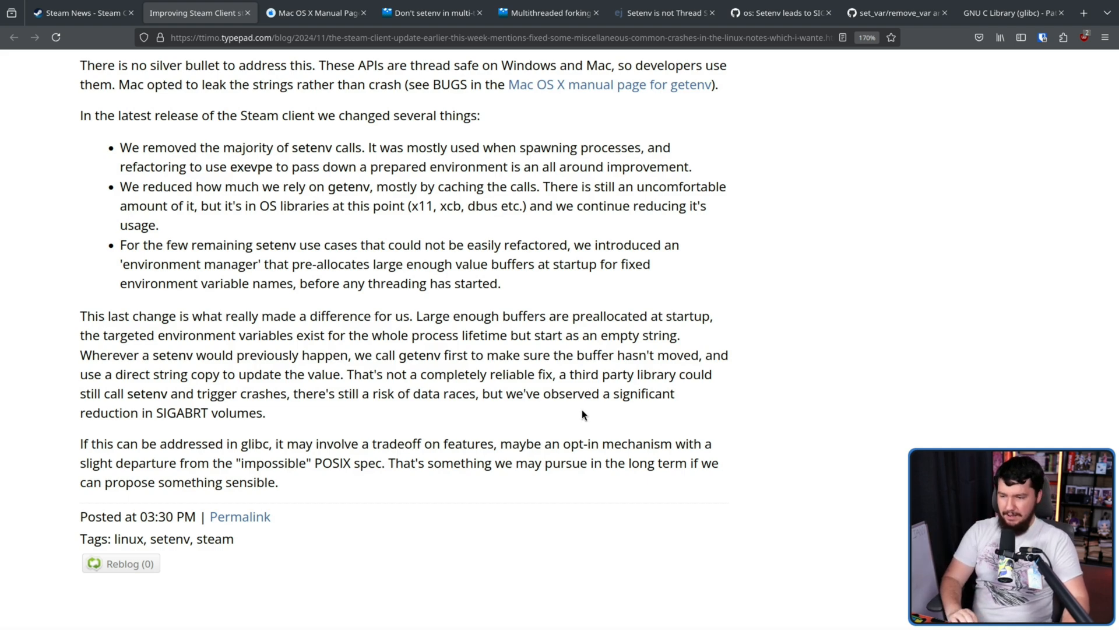
mouse_move(351, 394)
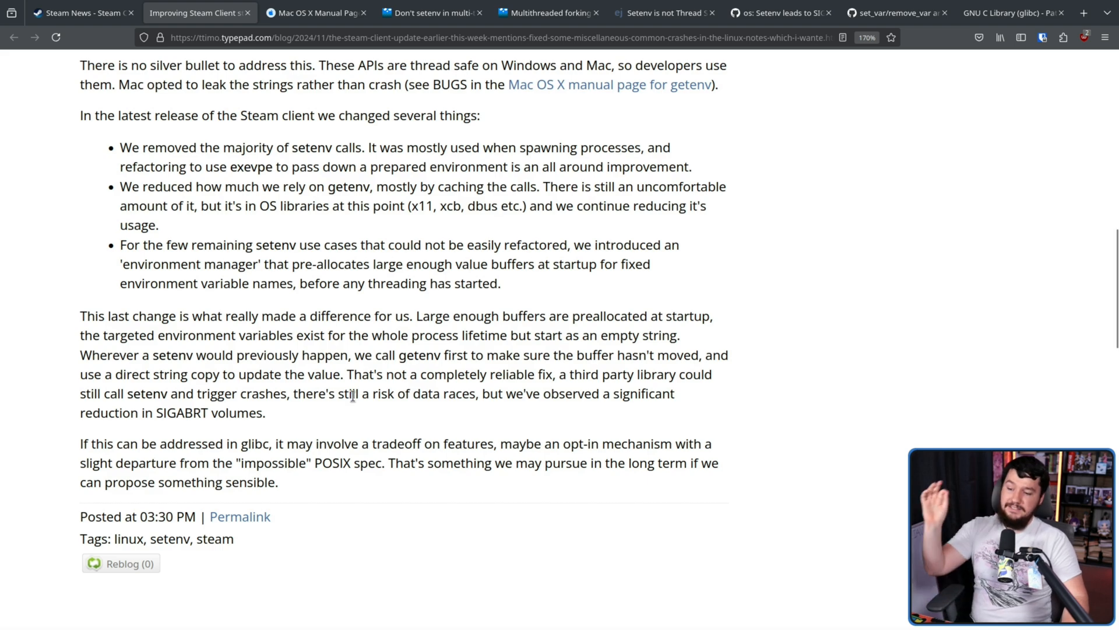
mouse_move(499, 396)
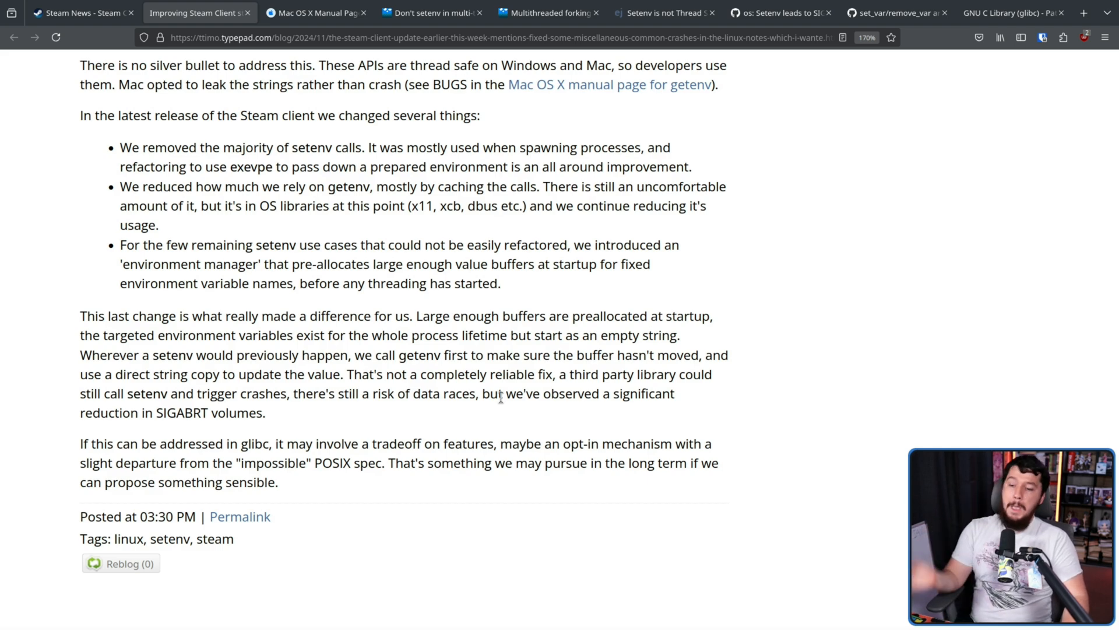